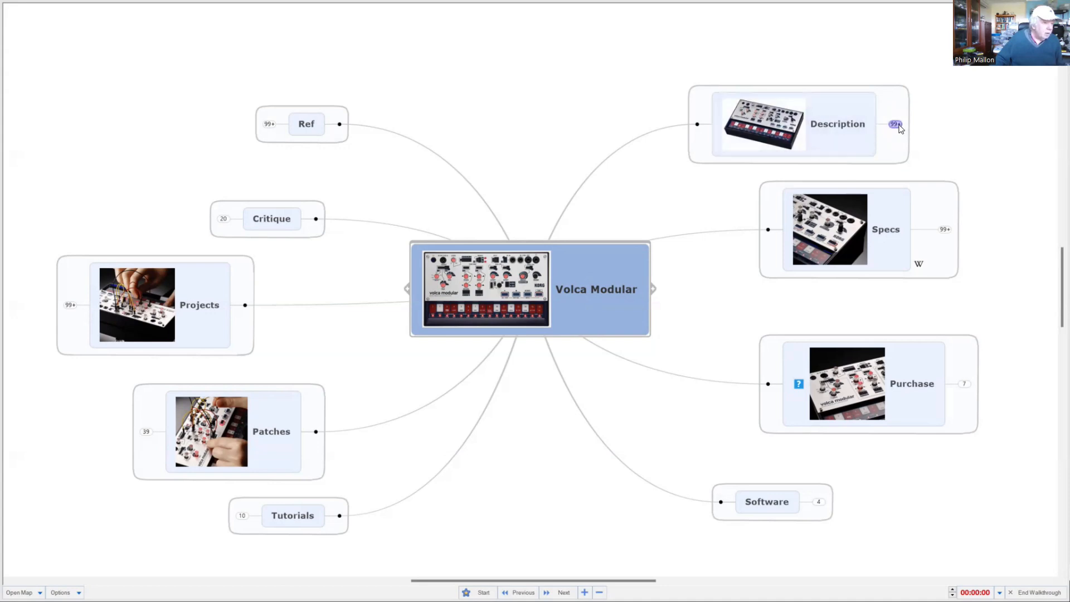
# Expand Description and then What? to reveal analogue/semi-modular synthesizer, Inspiration, Components and Patches subtopics
pyautogui.click(894, 124)
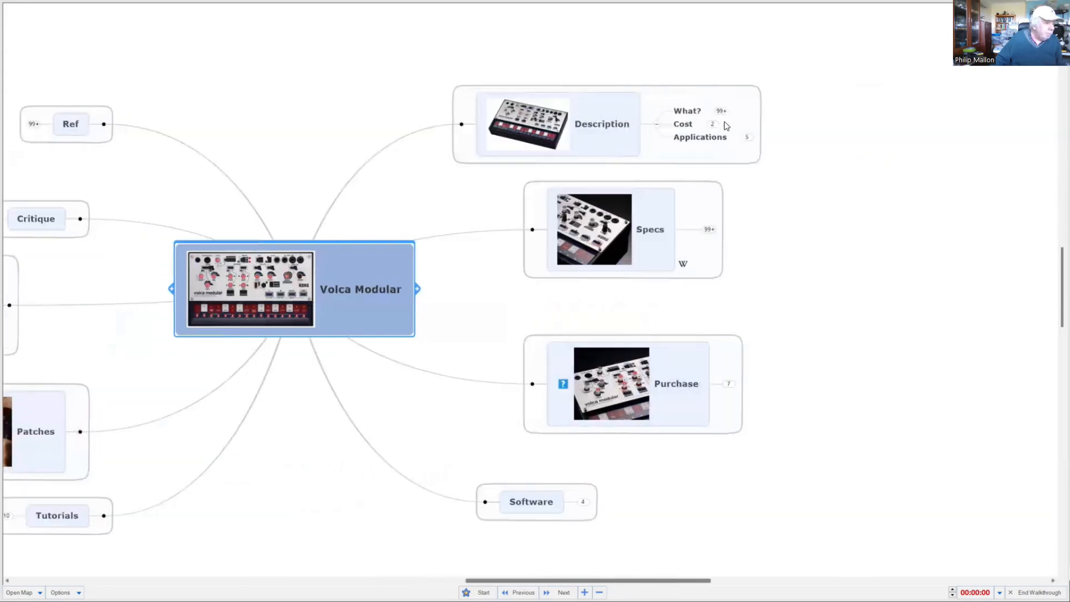
pyautogui.click(721, 110)
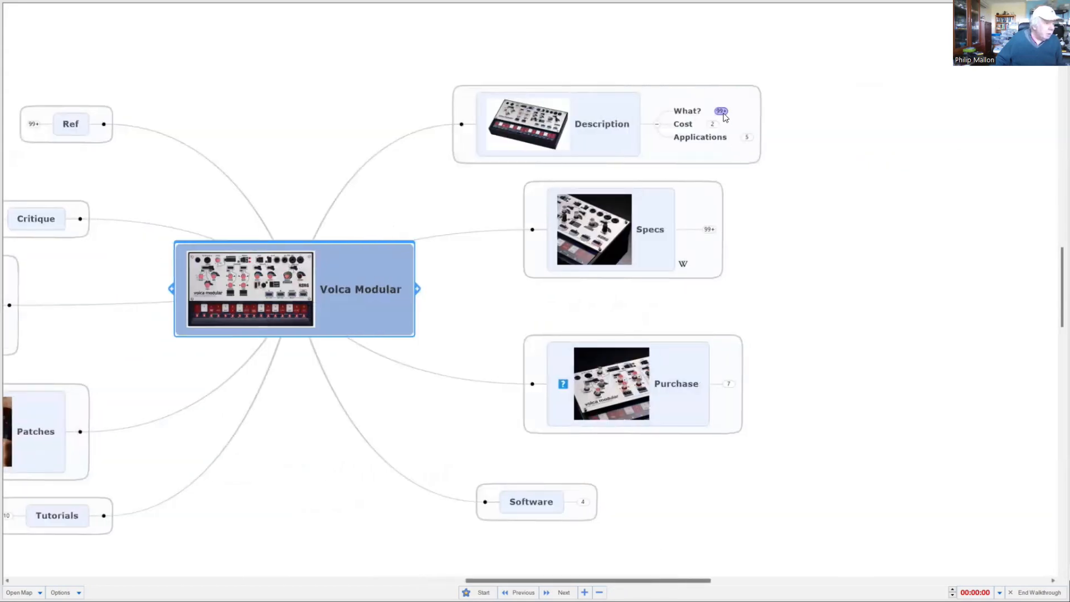
pyautogui.click(721, 111)
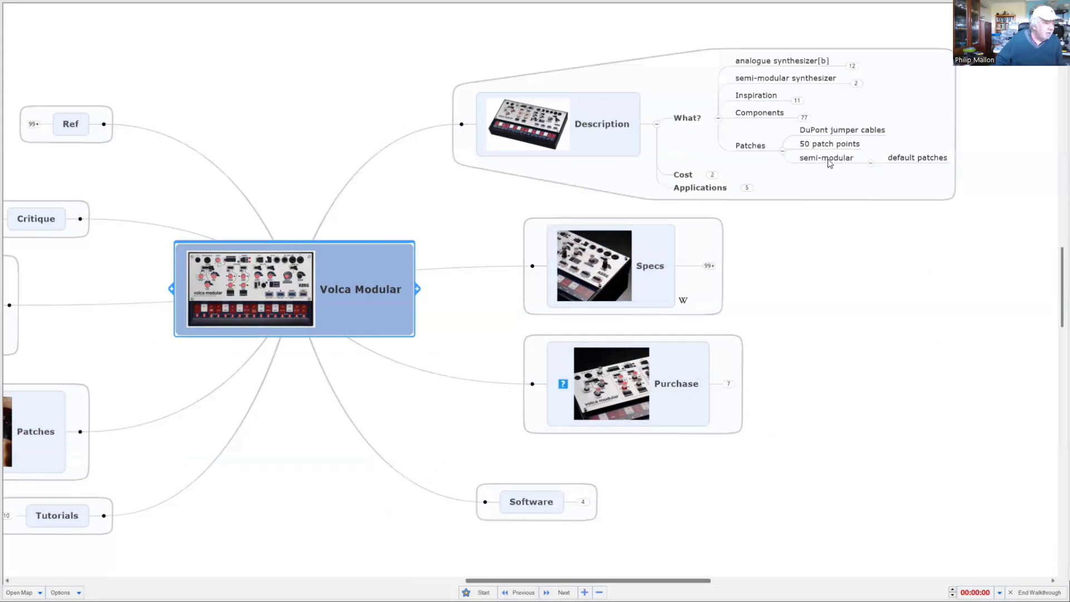
pyautogui.moveTo(819, 238)
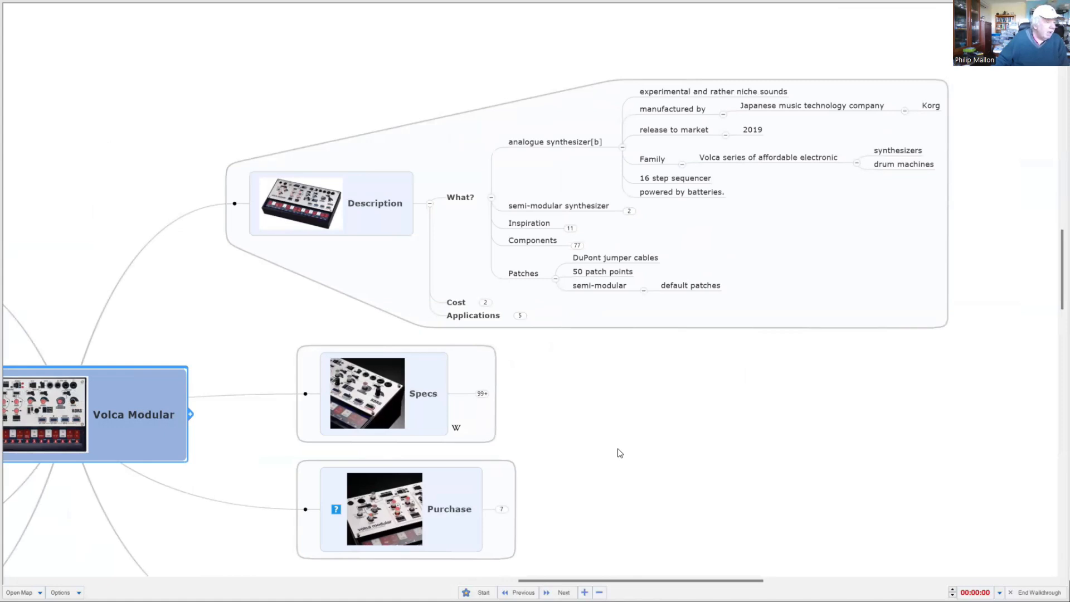
pyautogui.moveTo(616, 455)
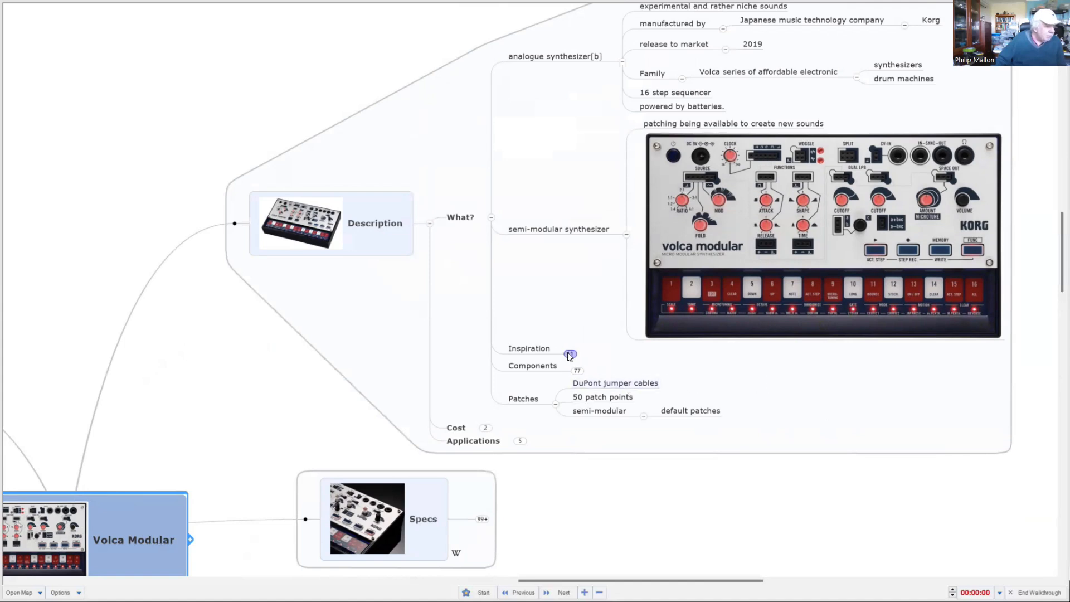
# Expand Inspiration to show the West Coast synthesizer design with Buchla, Tcherepnin and additive synthesis
pyautogui.click(570, 354)
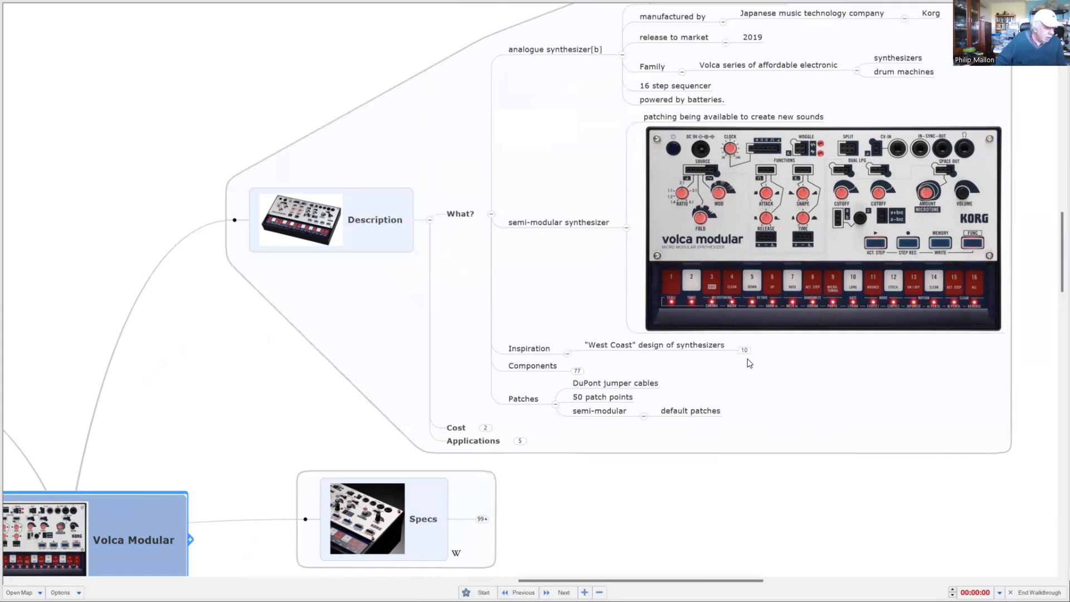
pyautogui.moveTo(698, 368)
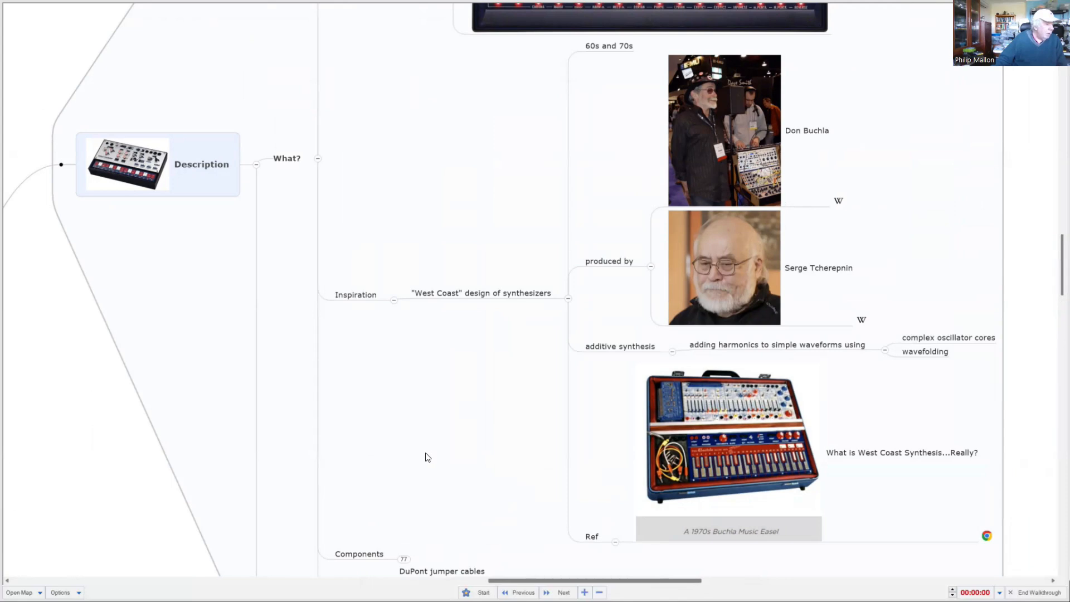
pyautogui.moveTo(429, 455)
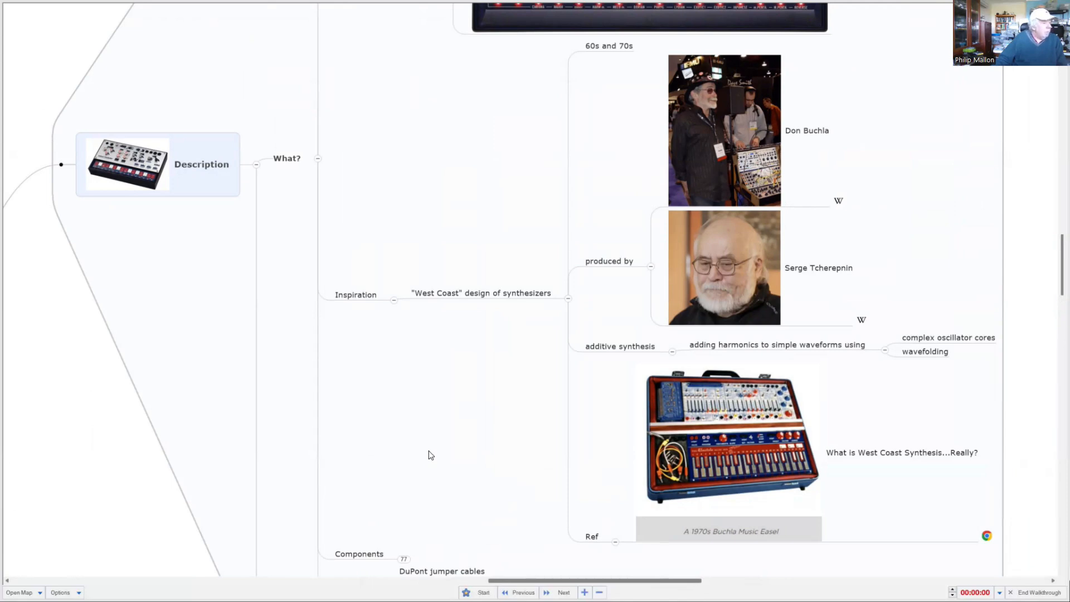
# Expand Components to list modules, input/output, patch details and the annotated Volca Modular panel image
pyautogui.click(758, 470)
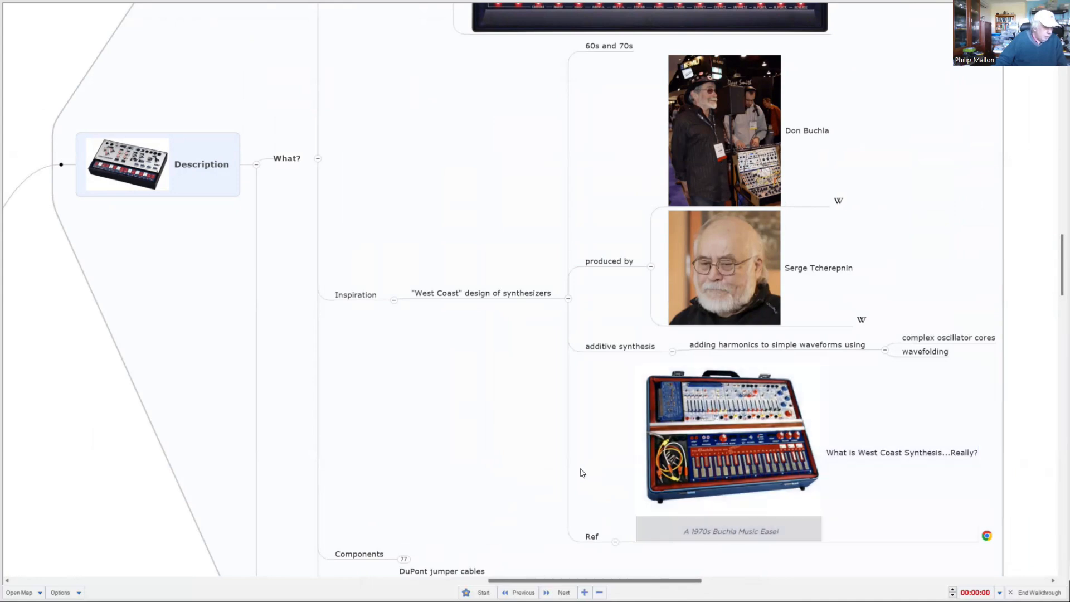
pyautogui.moveTo(531, 488)
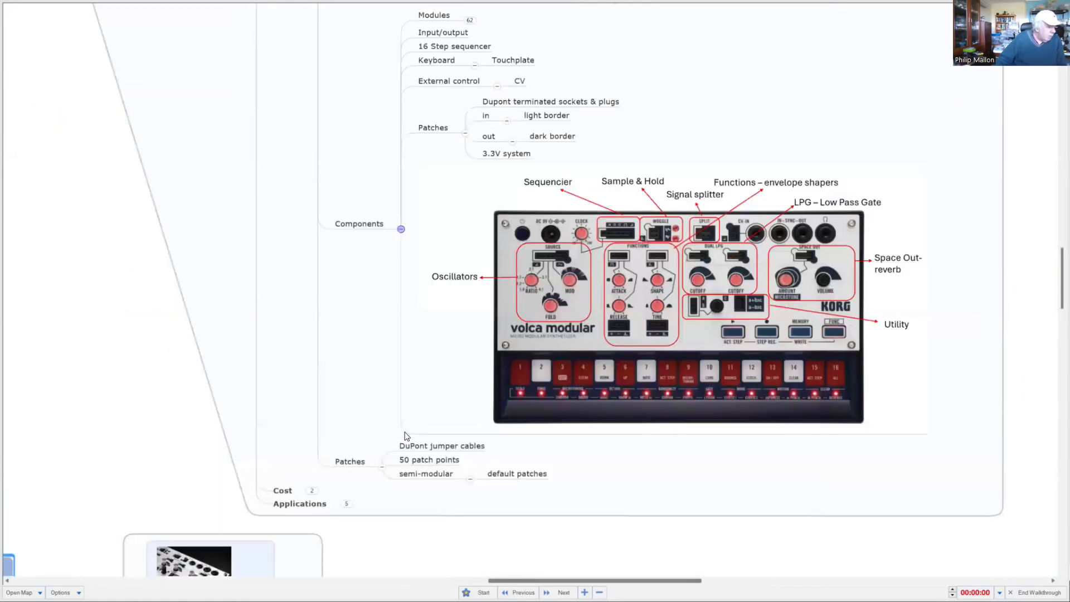
pyautogui.moveTo(666, 525)
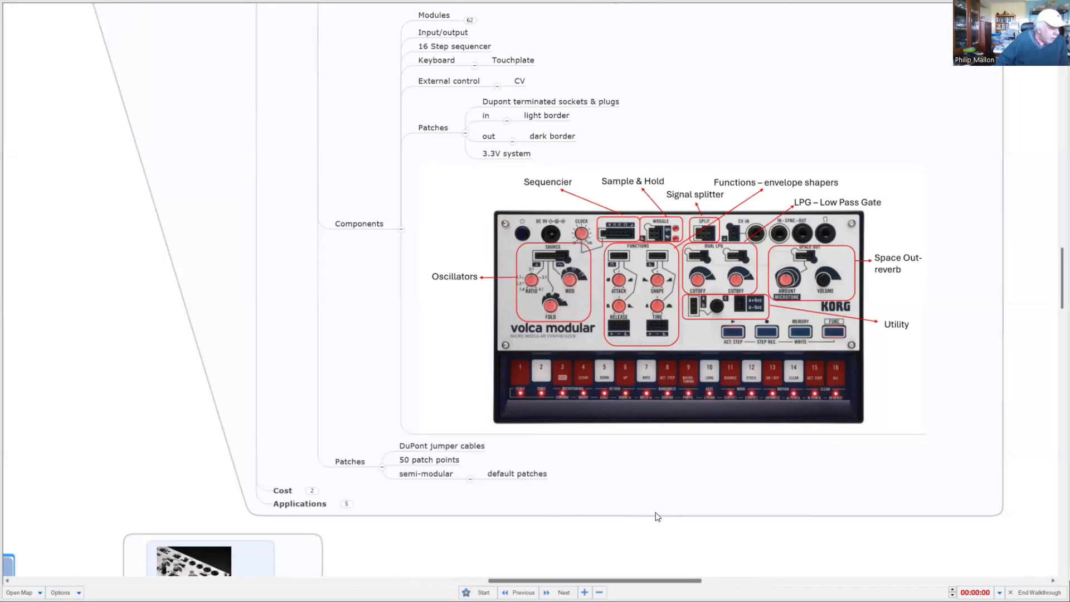
pyautogui.moveTo(653, 516)
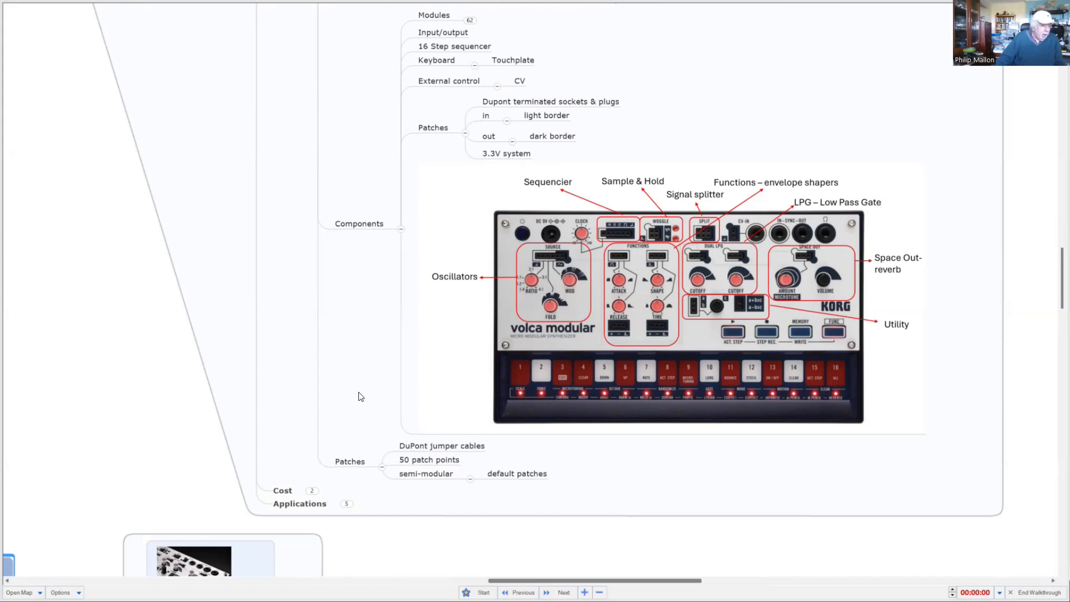
pyautogui.moveTo(365, 397)
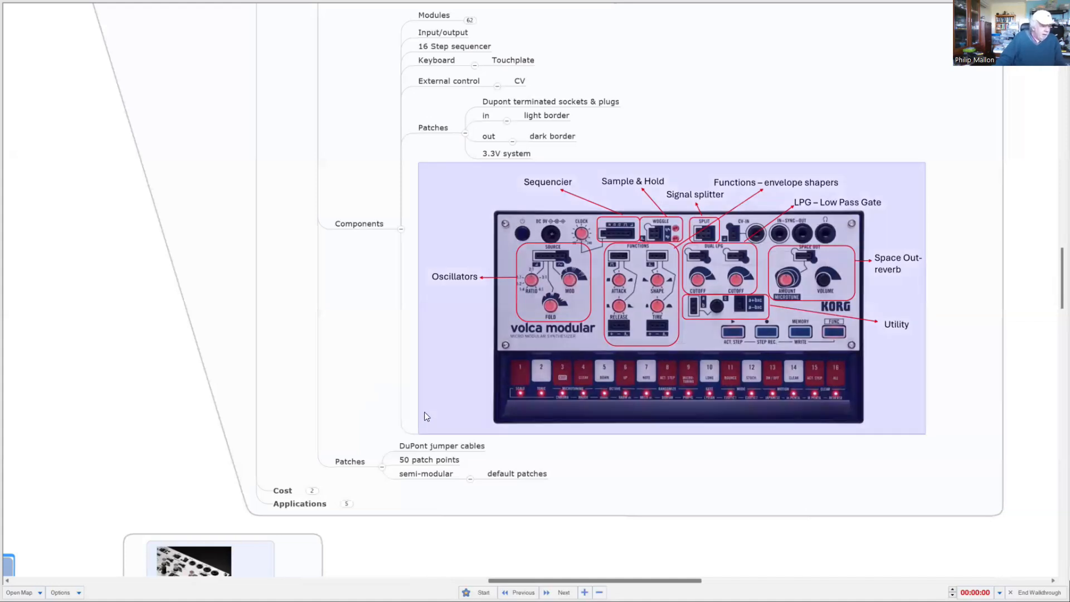
# Scroll through the Basic patch diagrams: Modulator as 2nd VCO, LFO Modulation, Portamento and Ring Modulation
pyautogui.scroll(-3)
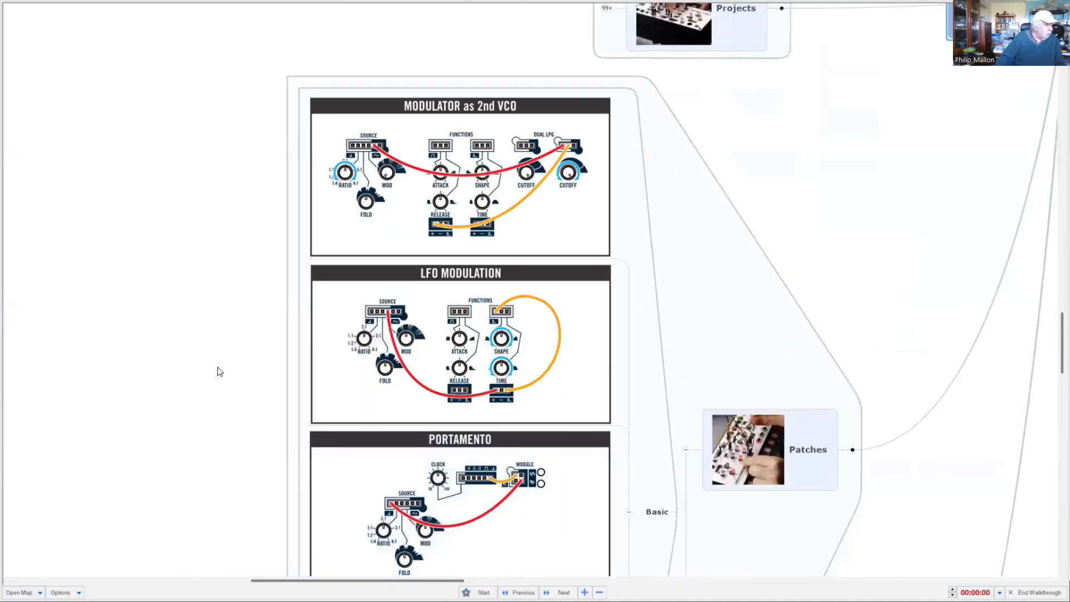
pyautogui.moveTo(223, 372)
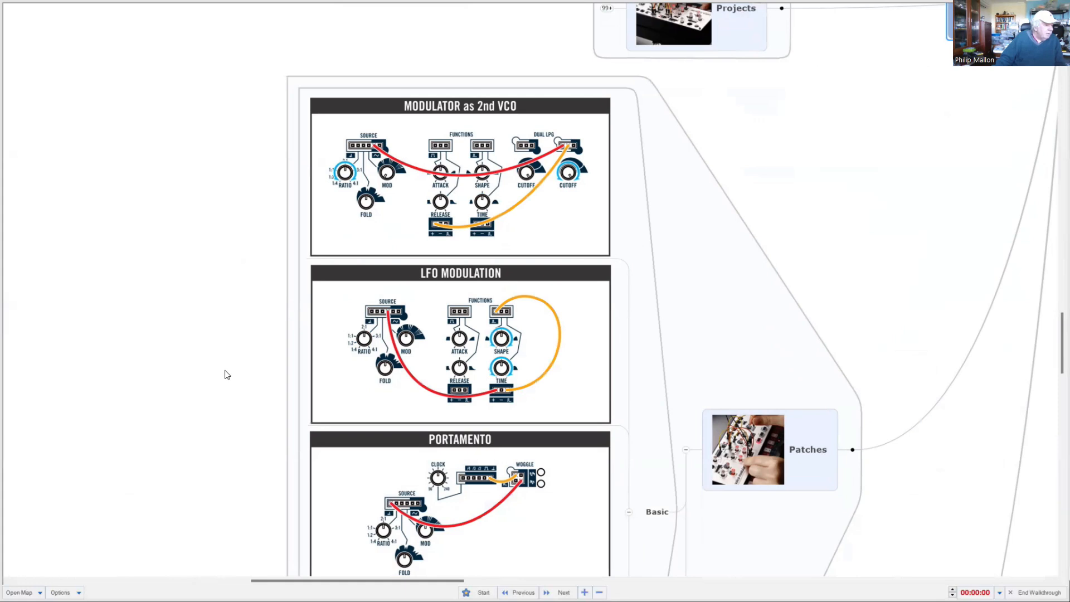
pyautogui.moveTo(235, 280)
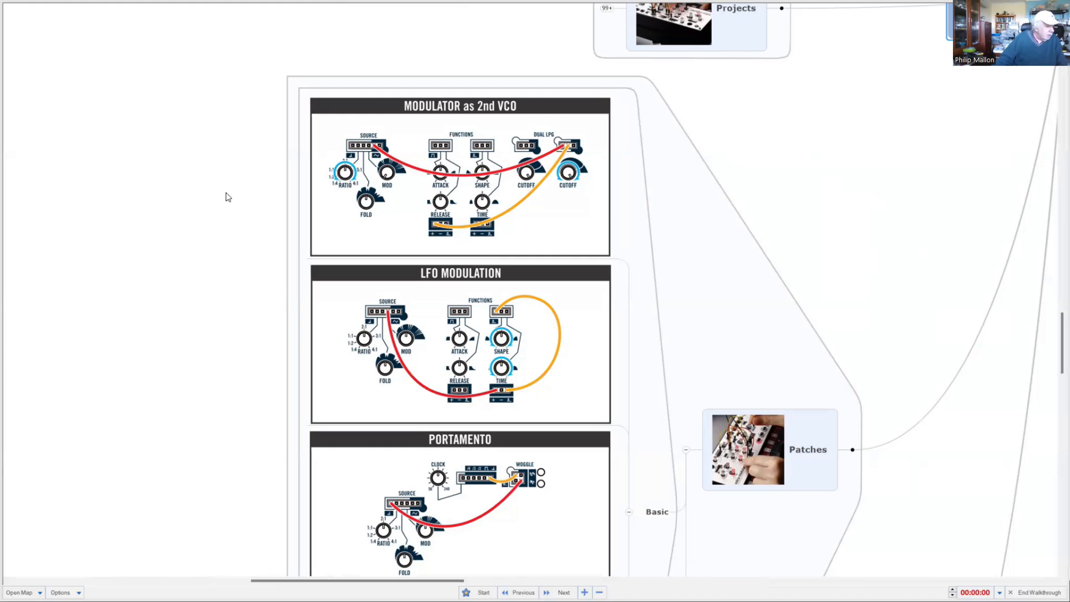
pyautogui.scroll(-3)
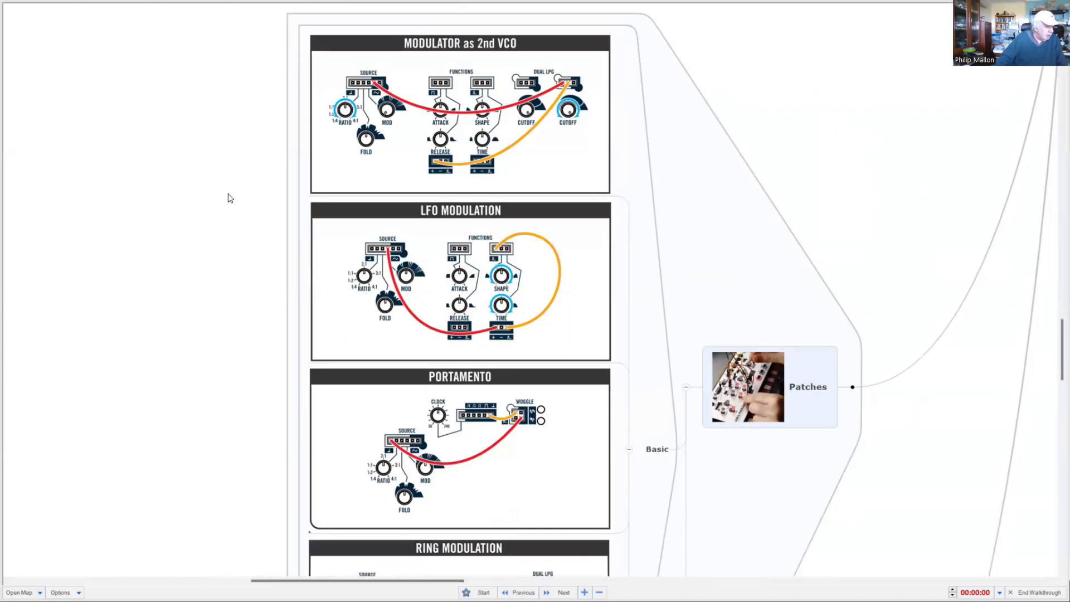
pyautogui.scroll(-3)
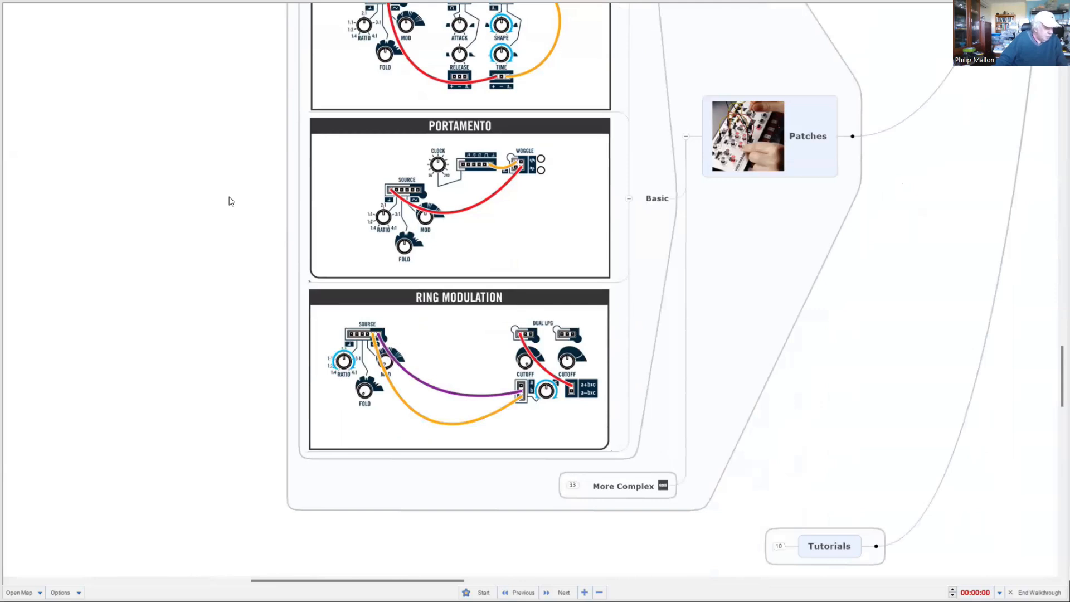
pyautogui.moveTo(696, 169)
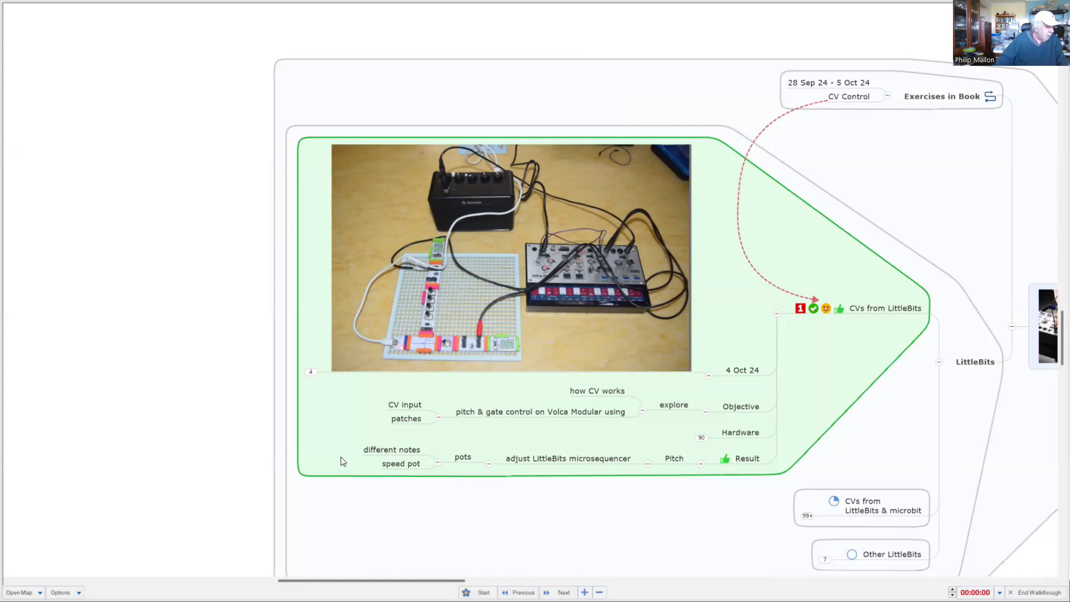
pyautogui.moveTo(311, 381)
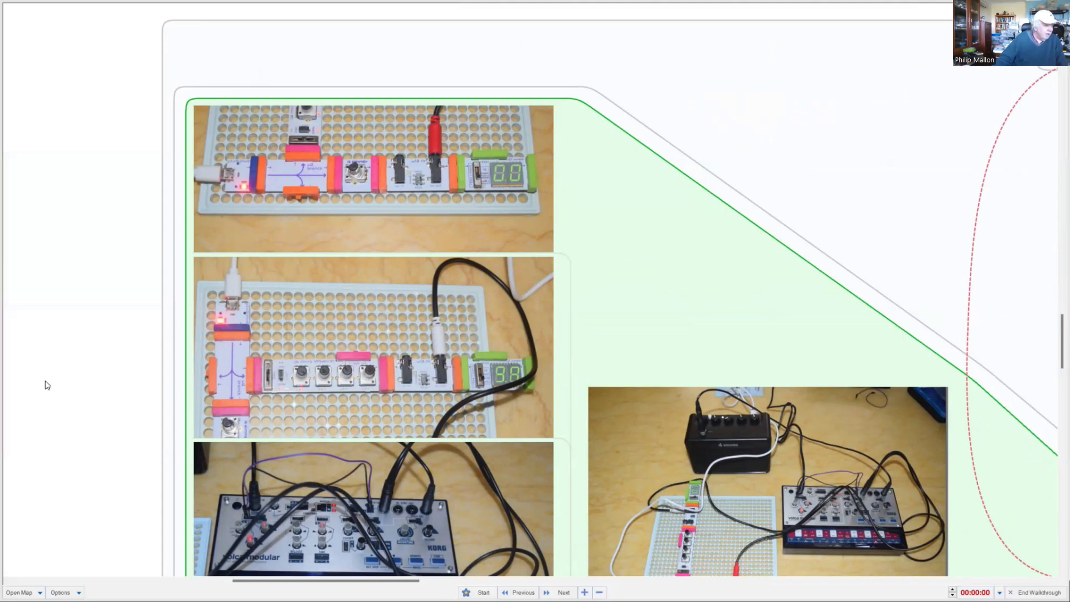
pyautogui.moveTo(94, 256)
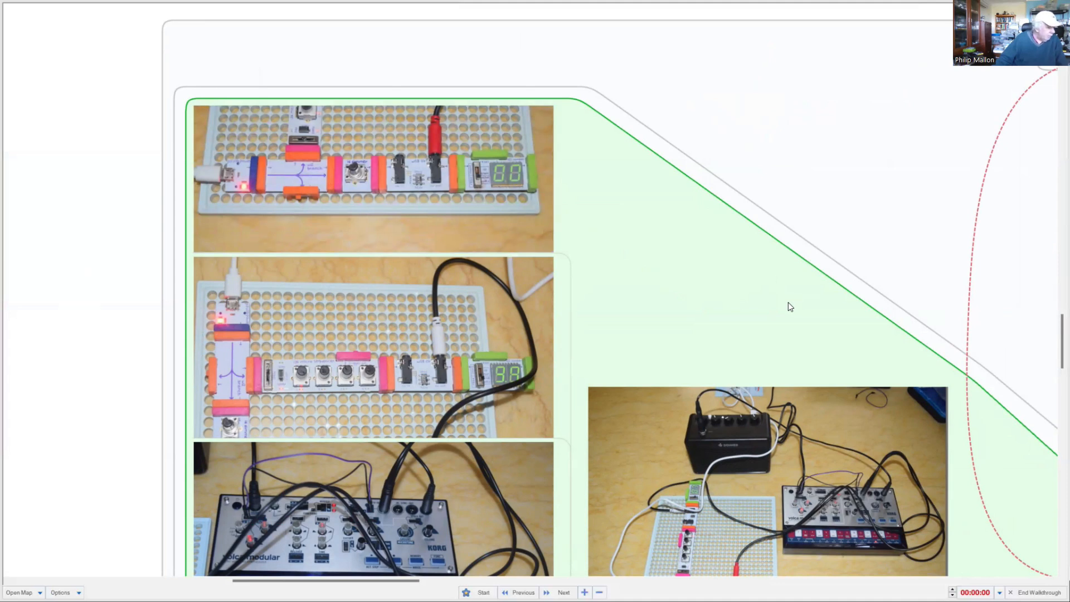
pyautogui.moveTo(783, 306)
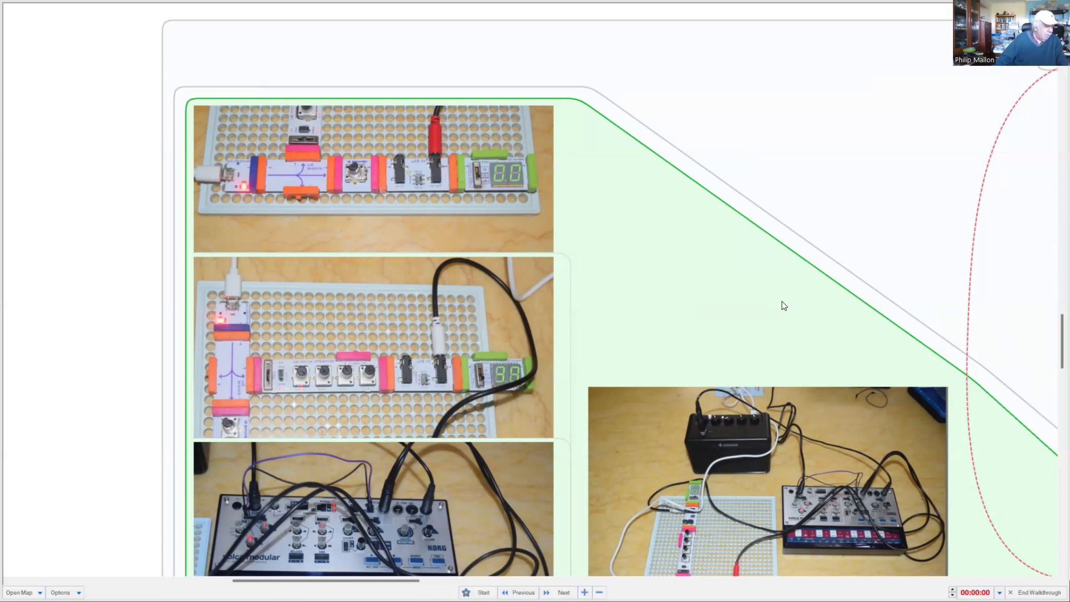
# Scroll down the LittleBits project from the Branch module to Hardware, USB Power and the Koma cable
pyautogui.scroll(-3)
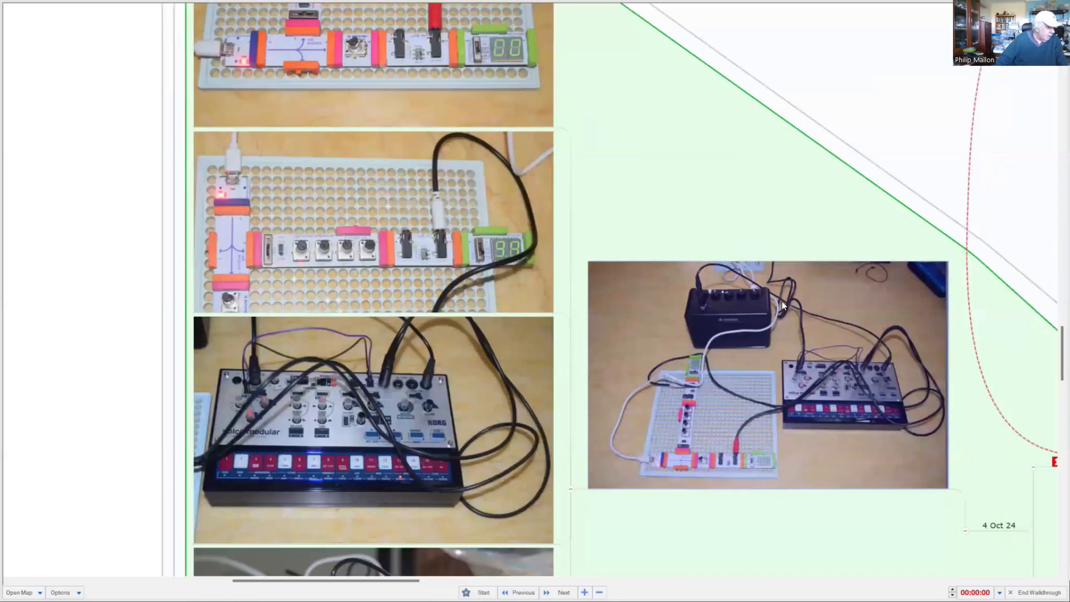
pyautogui.scroll(-3)
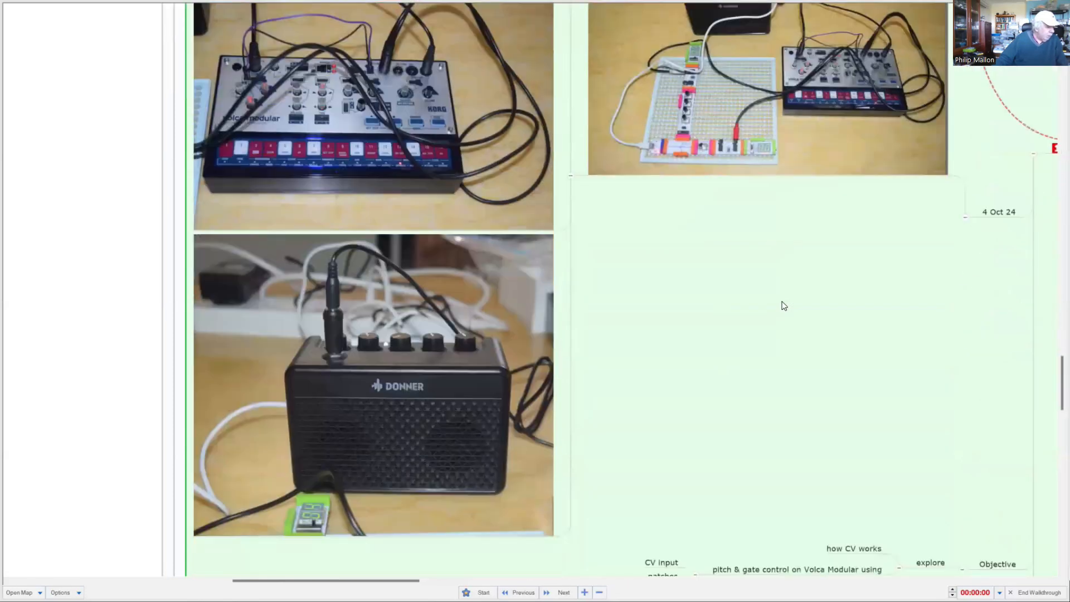
pyautogui.scroll(-3)
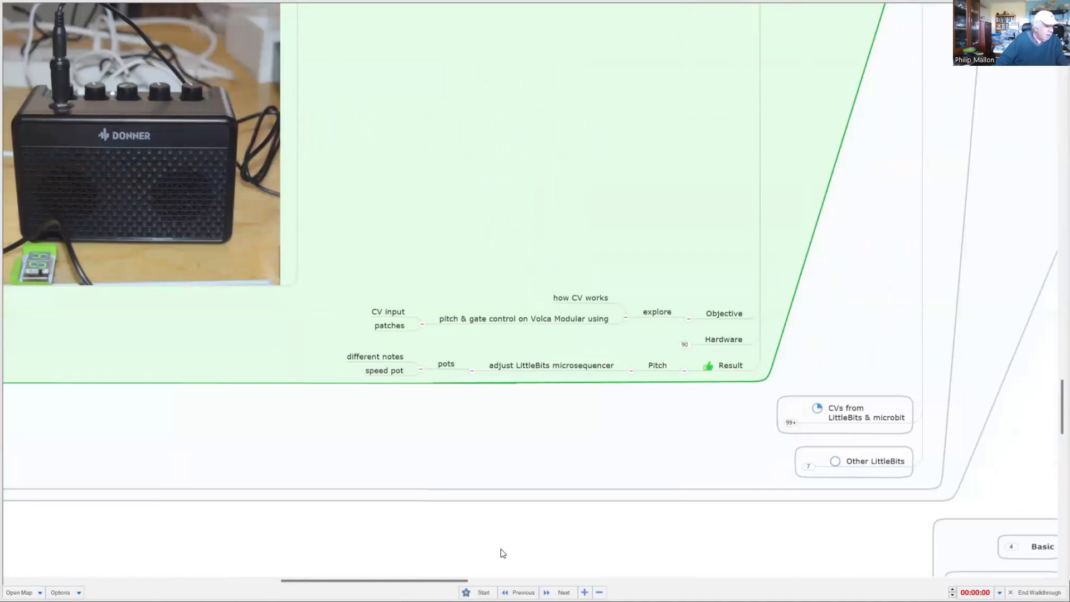
pyautogui.moveTo(512, 537)
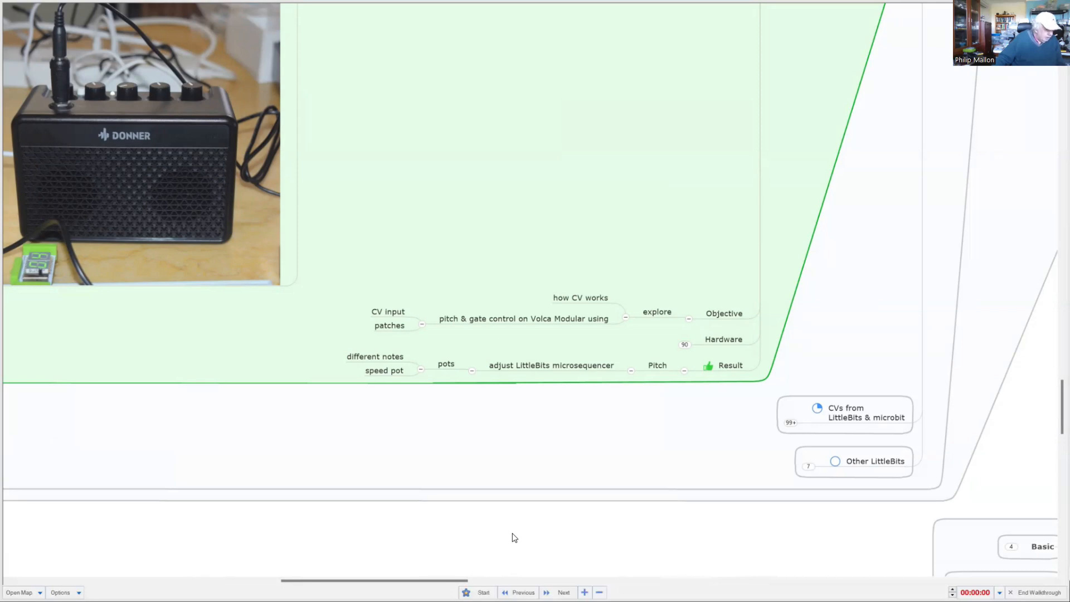
pyautogui.moveTo(693, 360)
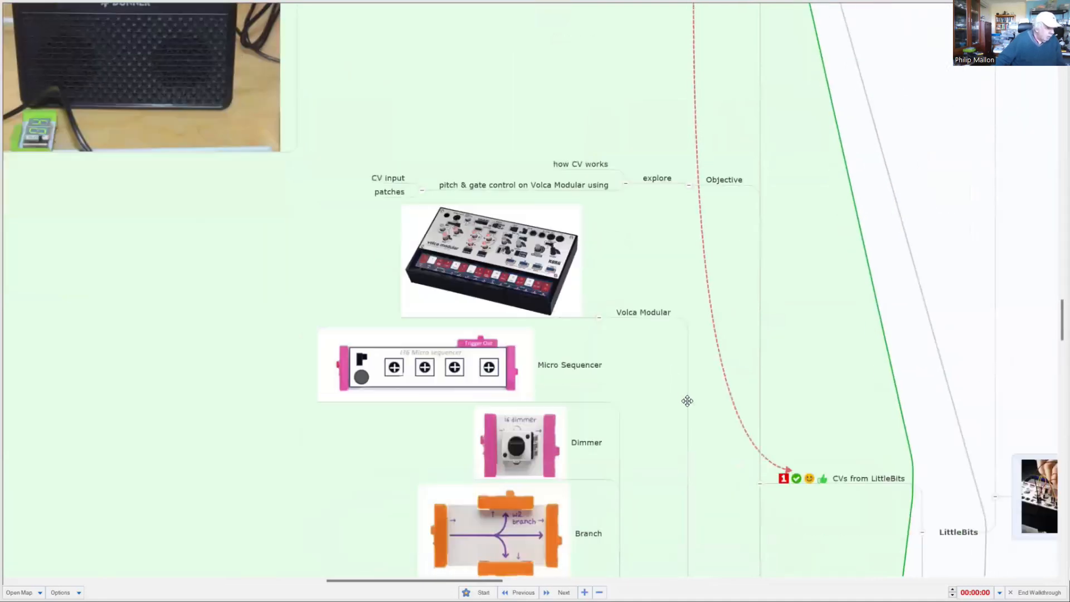
pyautogui.scroll(-3)
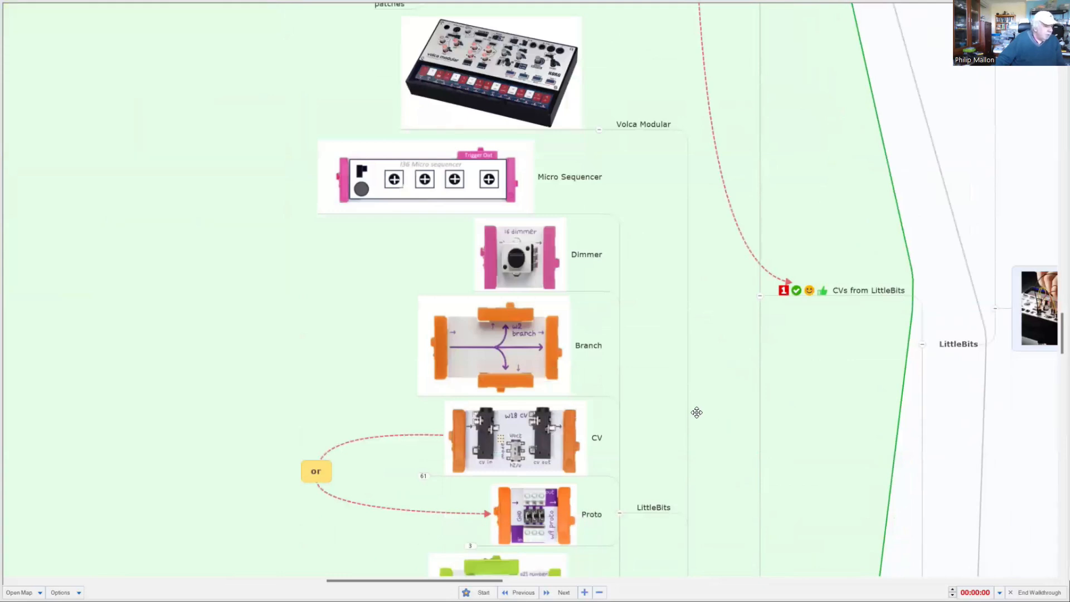
pyautogui.scroll(-3)
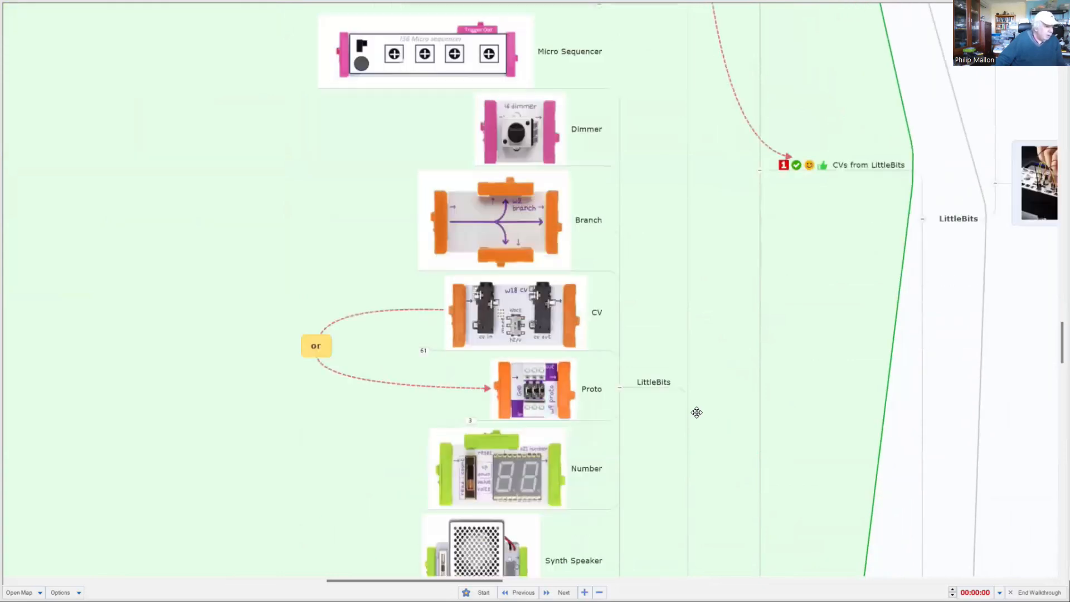
pyautogui.scroll(-3)
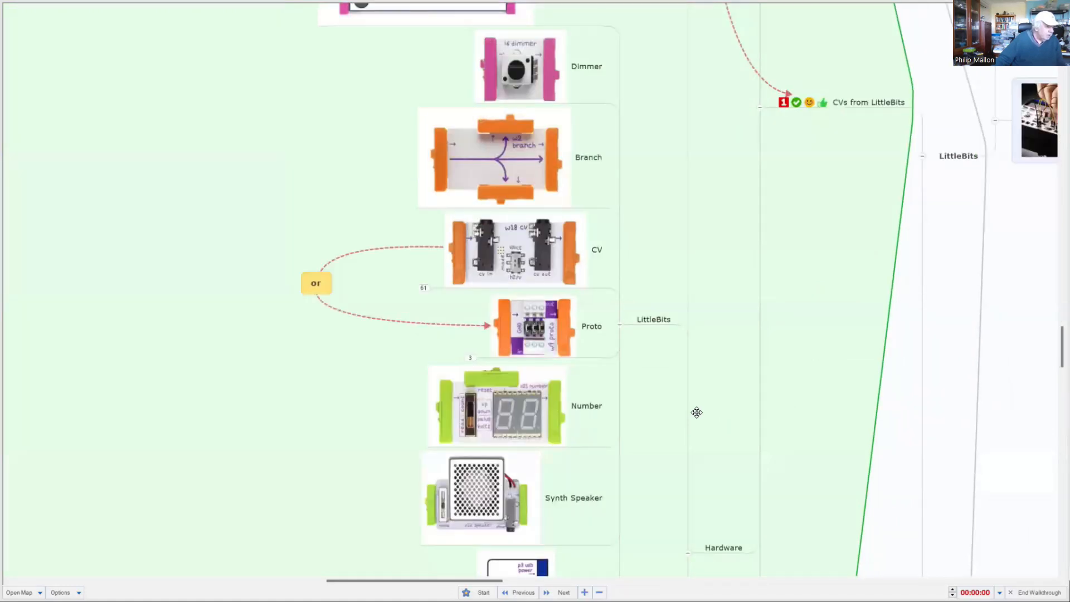
pyautogui.scroll(-3)
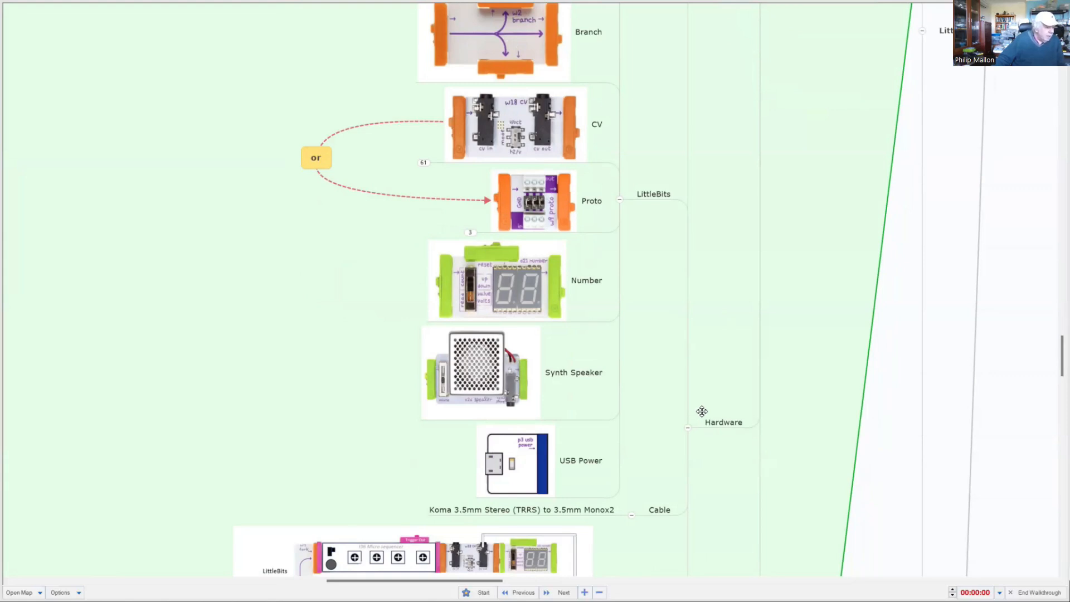
pyautogui.moveTo(704, 409)
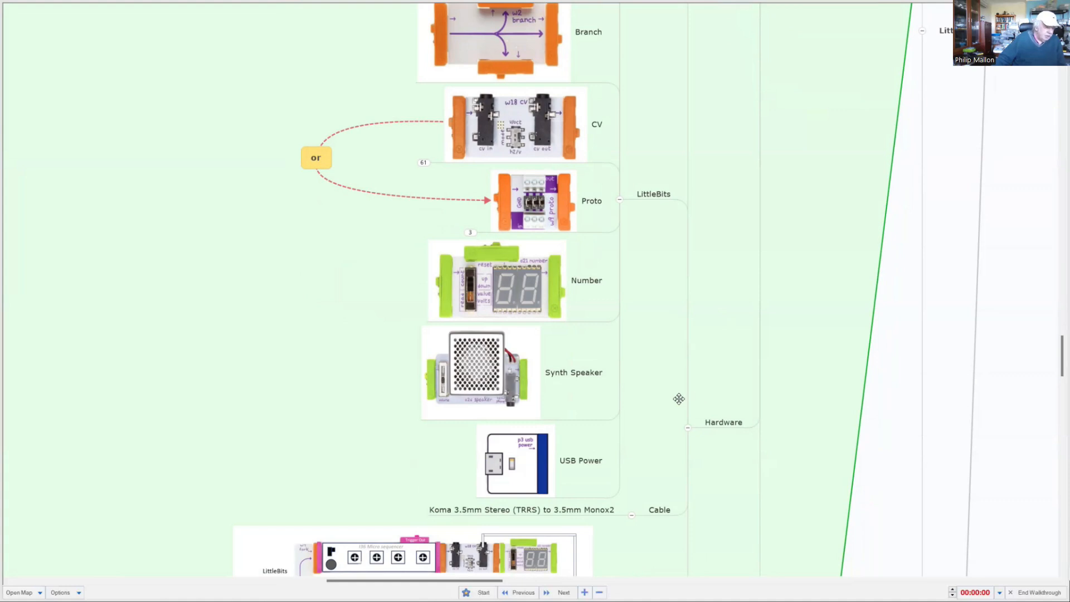
pyautogui.moveTo(674, 398)
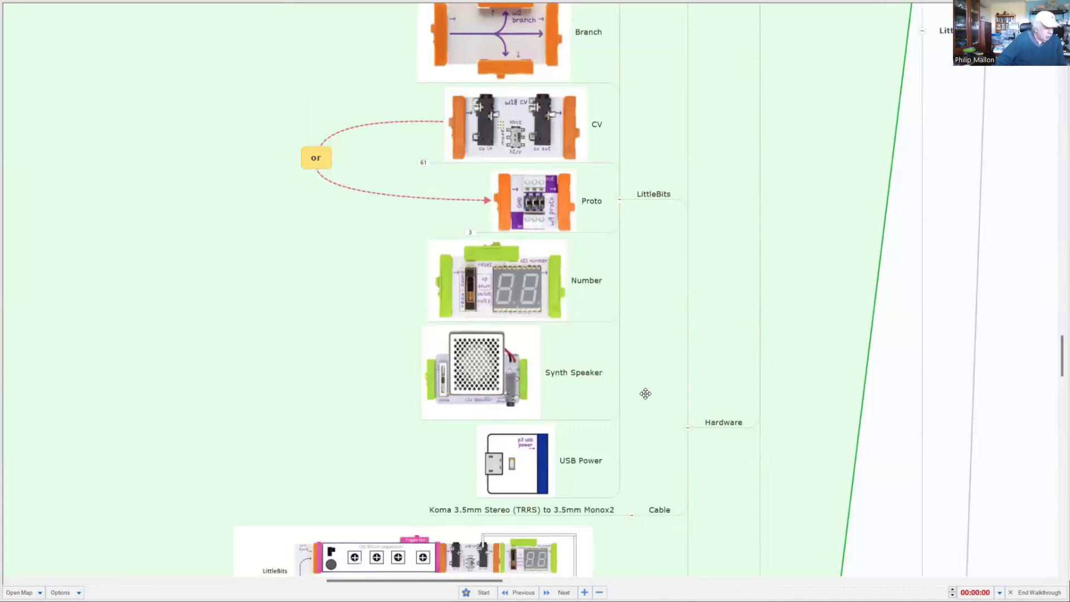
pyautogui.scroll(-3)
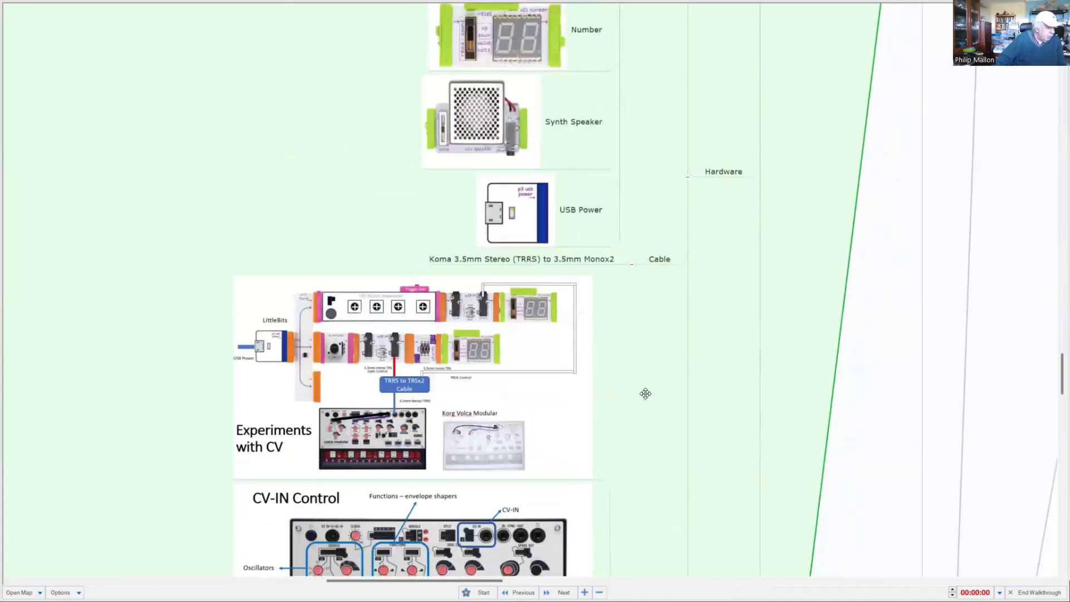
pyautogui.scroll(-3)
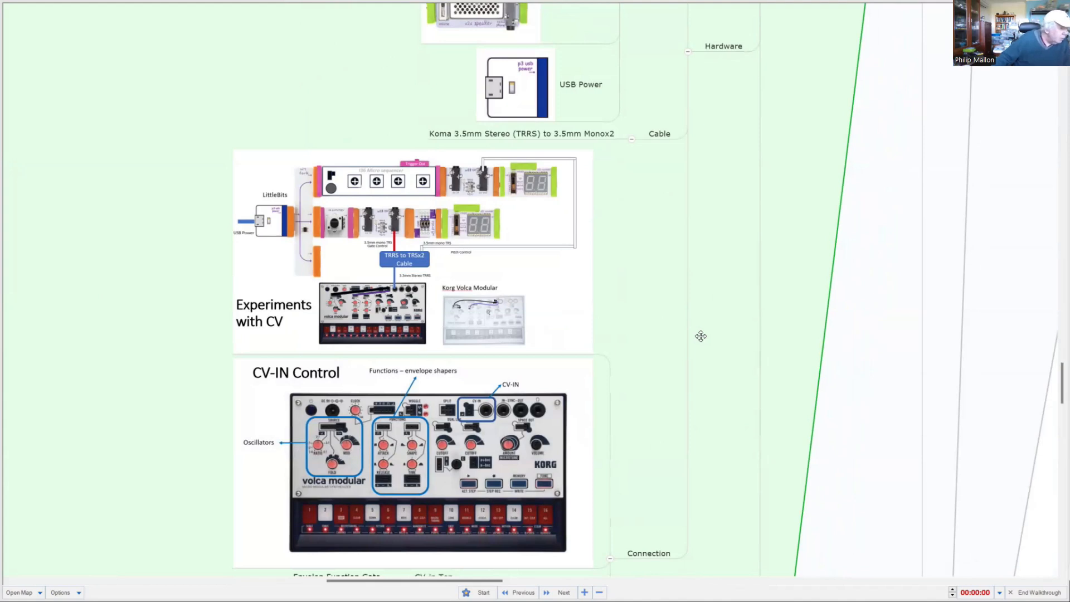
pyautogui.moveTo(703, 336)
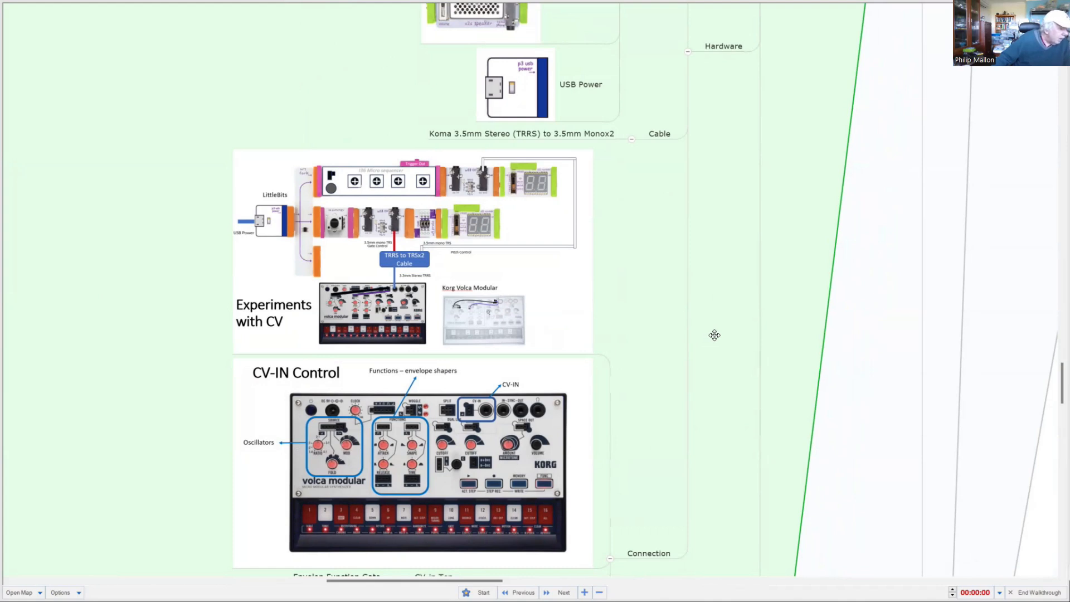
pyautogui.moveTo(715, 335)
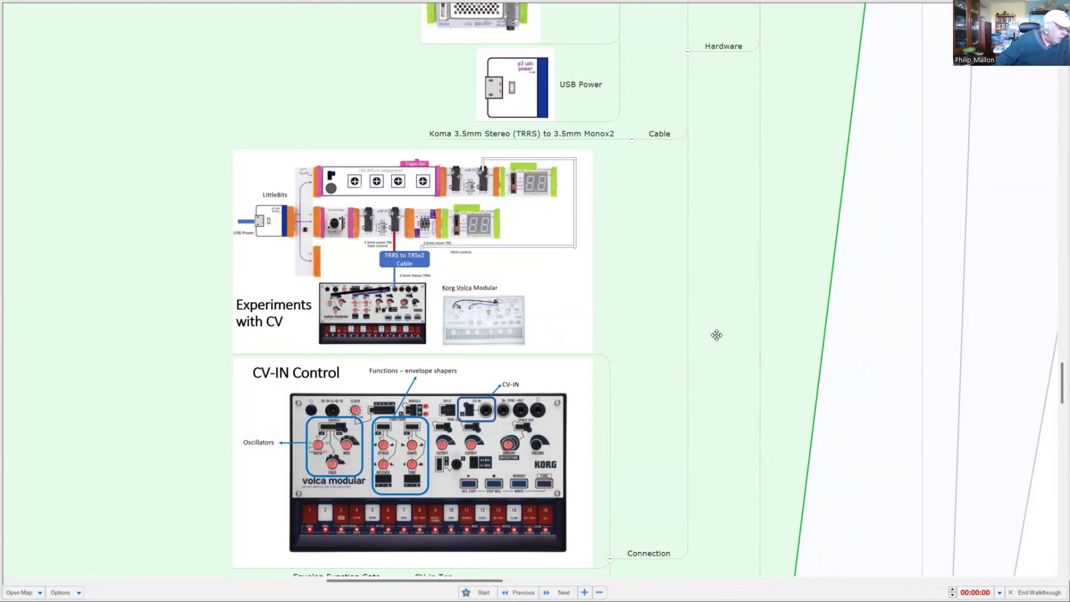
pyautogui.moveTo(720, 335)
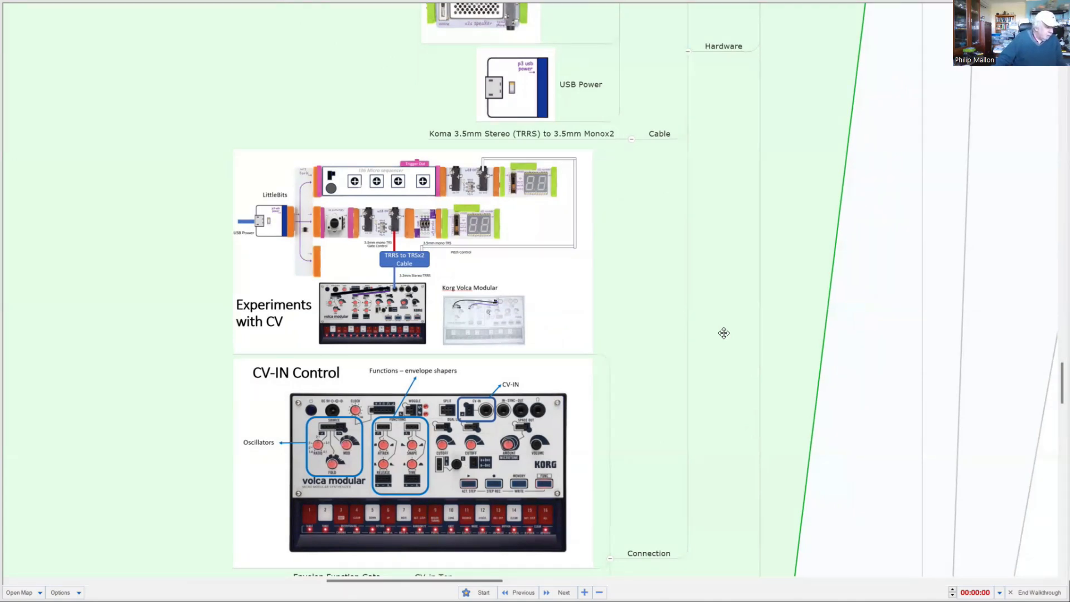
pyautogui.scroll(-3)
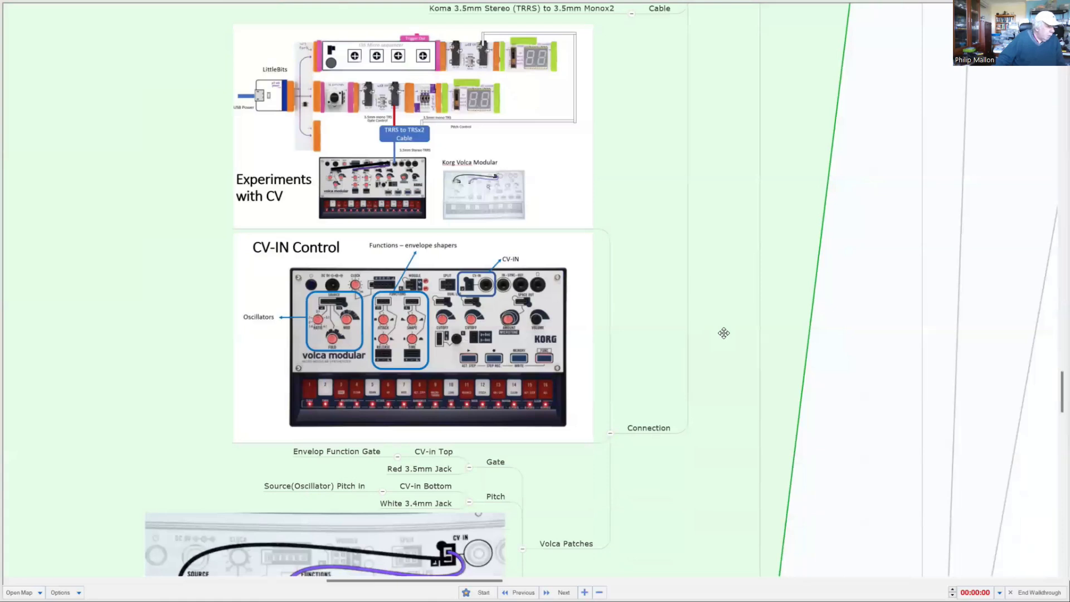
pyautogui.moveTo(719, 335)
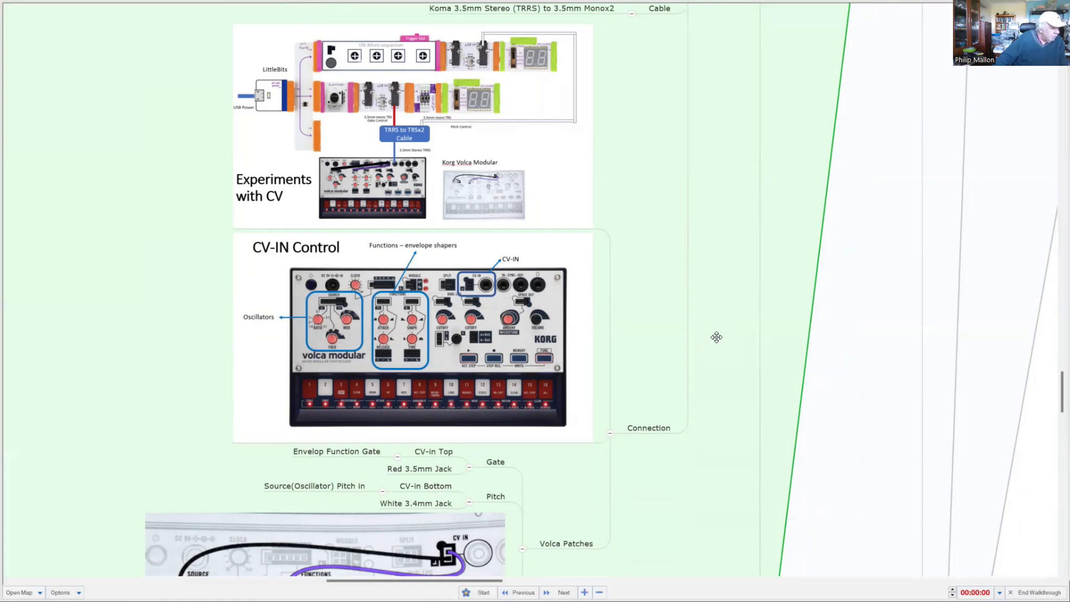
pyautogui.scroll(-3)
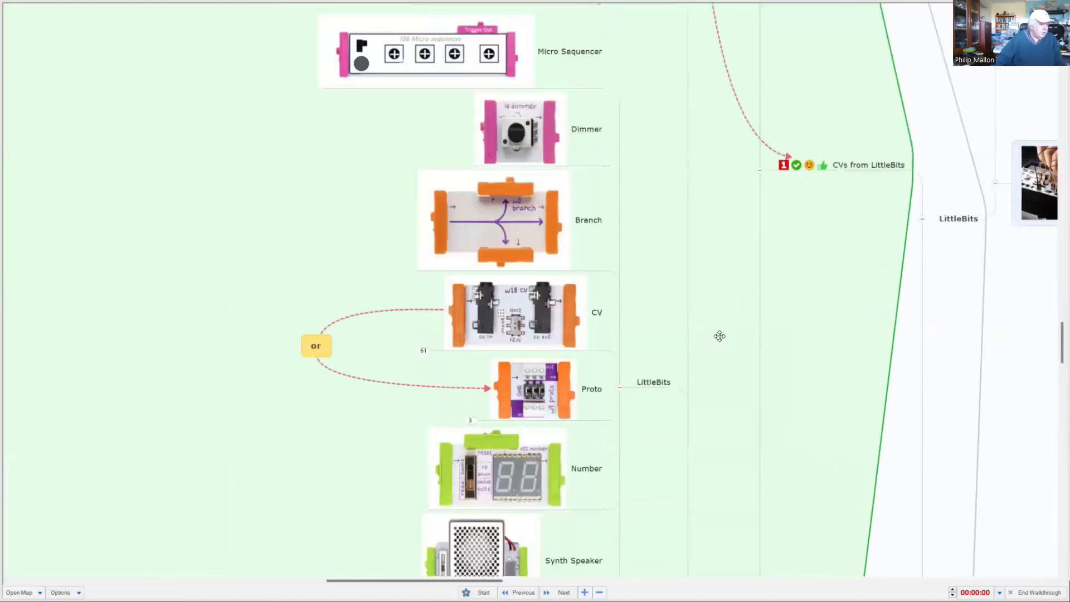
# Expand Ref to show the Korg Volca Modular Expert Guide book with its details and review
pyautogui.scroll(-3)
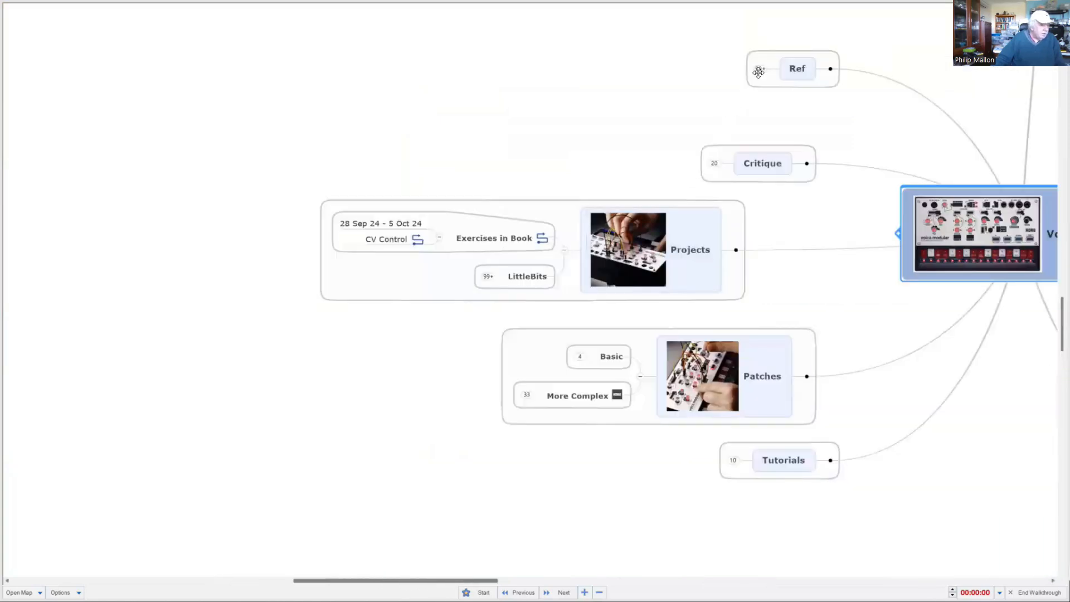
pyautogui.click(796, 68)
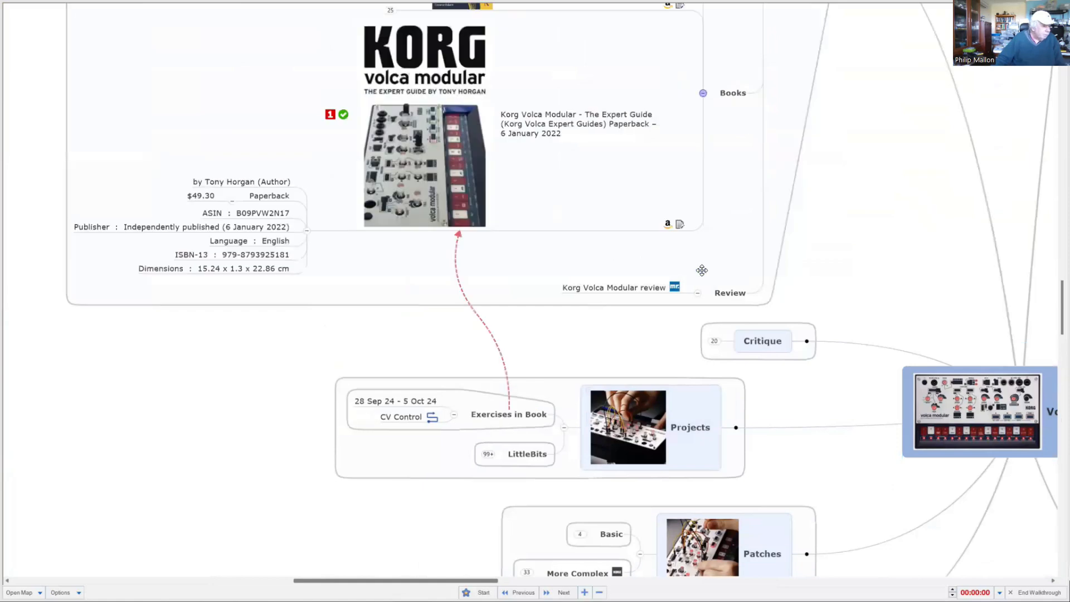
pyautogui.scroll(-3)
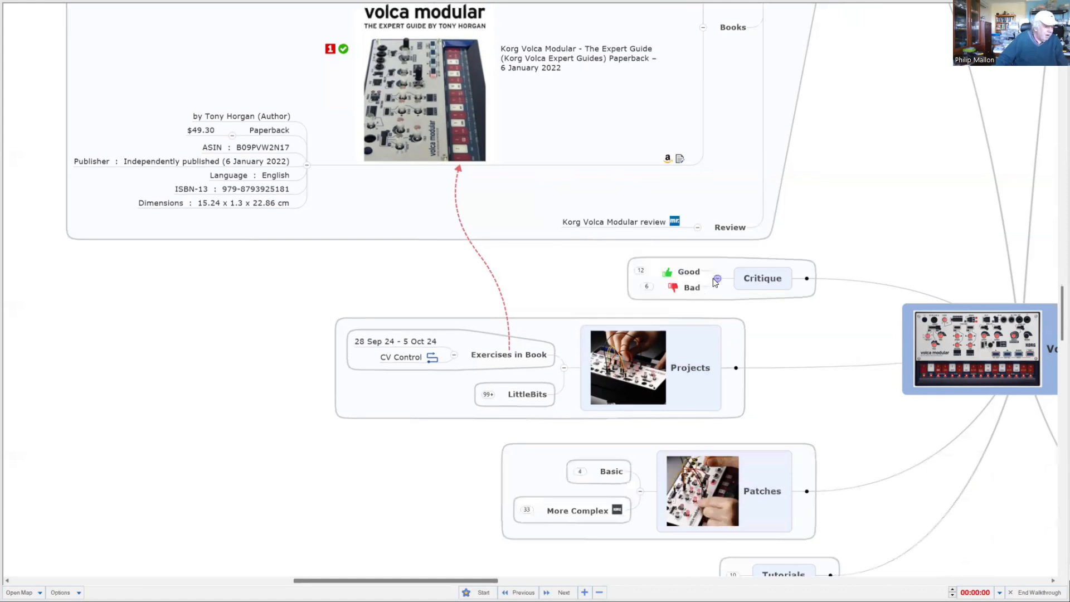
# Expand Good under Critique: TRS/CV inclusions, LittleBits compatibility, STEM demo and voltage protection
pyautogui.click(717, 279)
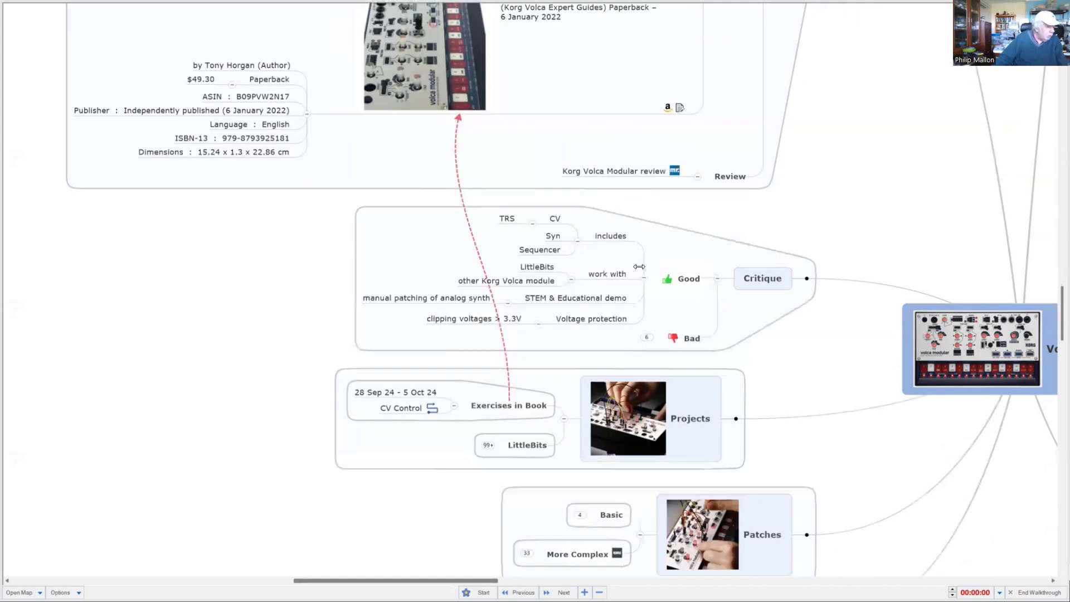
pyautogui.moveTo(512, 256)
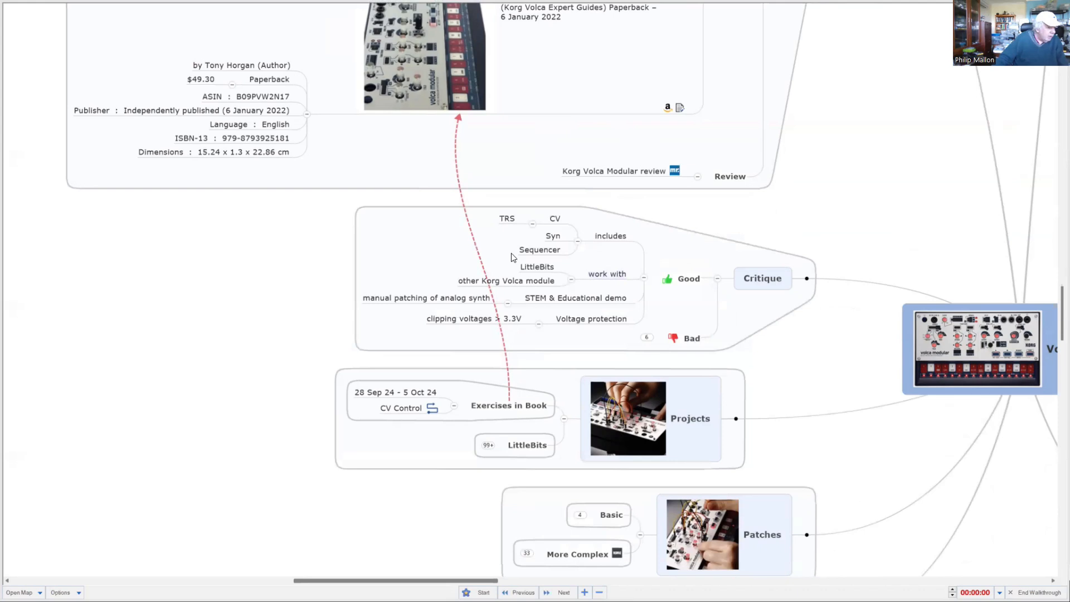
pyautogui.moveTo(455, 244)
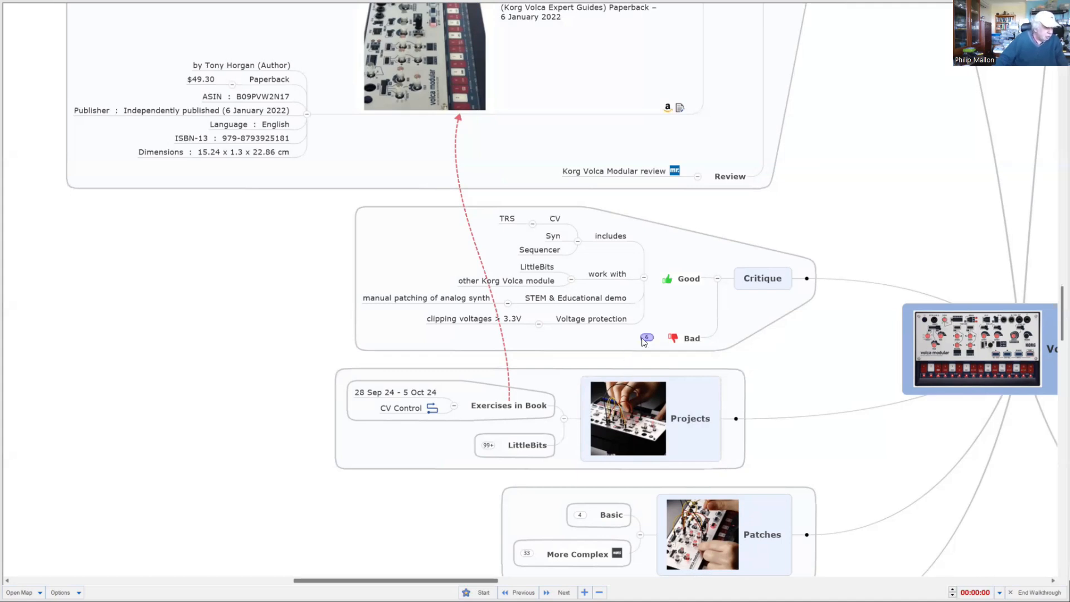
# Expand Bad under Critique: no MIDI programming, expensive power supply, non-obvious inter-connect, poor Dupont patches
pyautogui.click(645, 336)
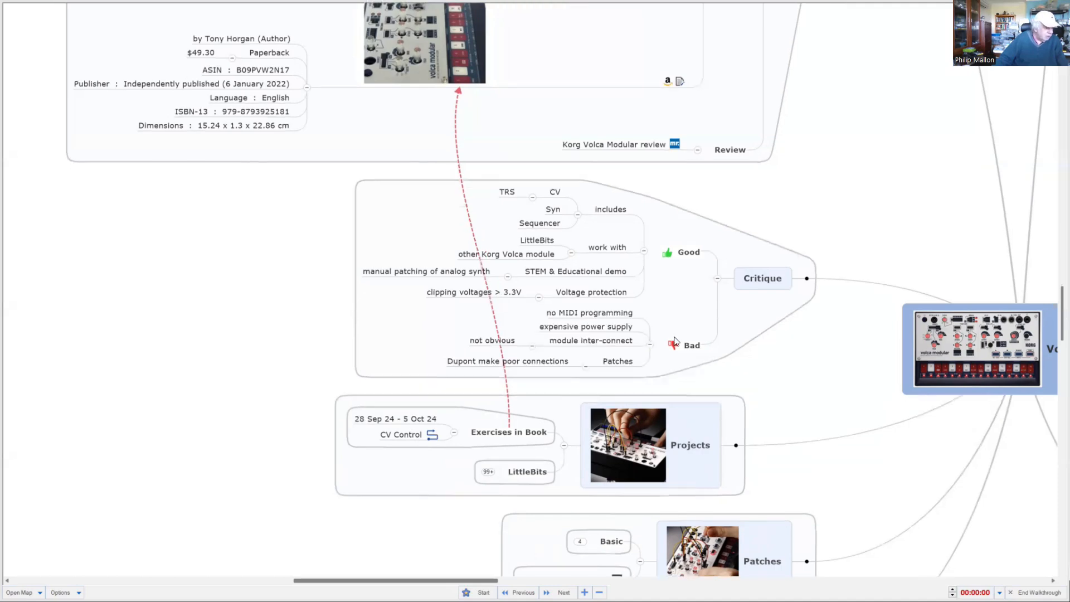
pyautogui.moveTo(670, 321)
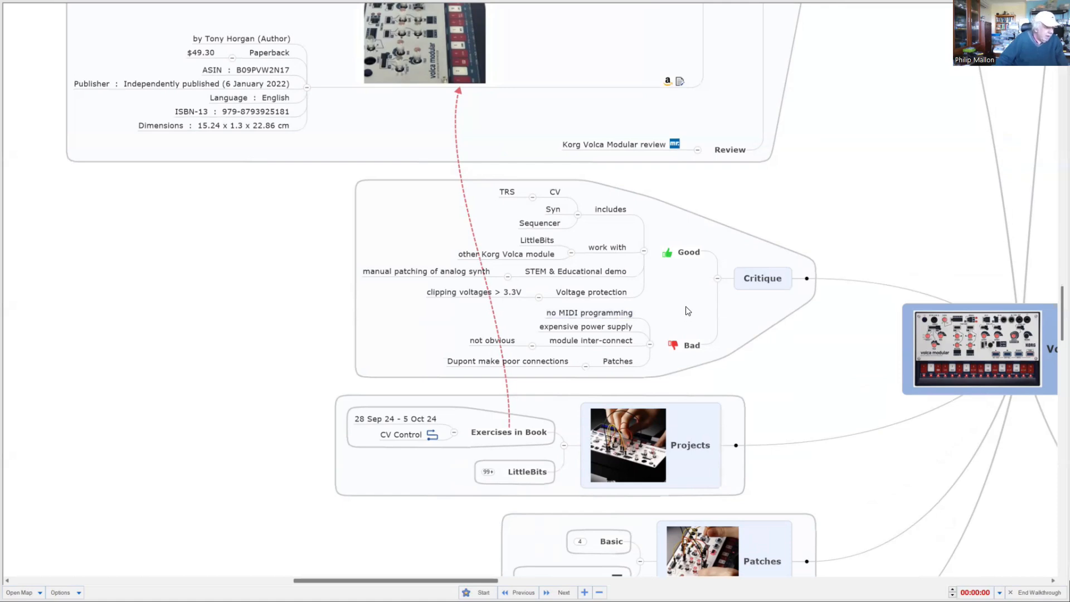
pyautogui.doubleClick(585, 326)
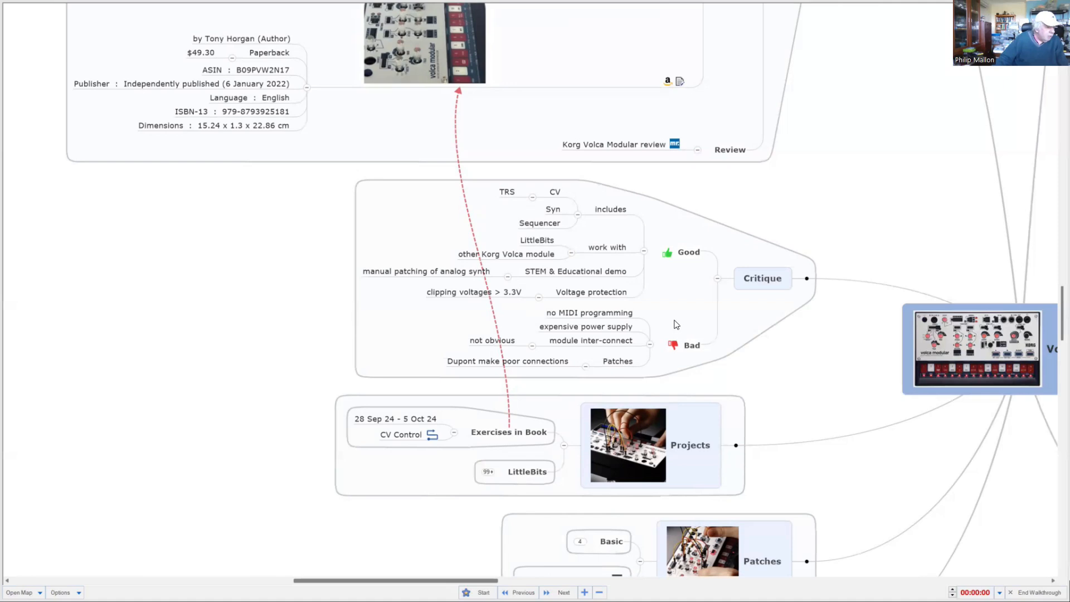
pyautogui.moveTo(680, 316)
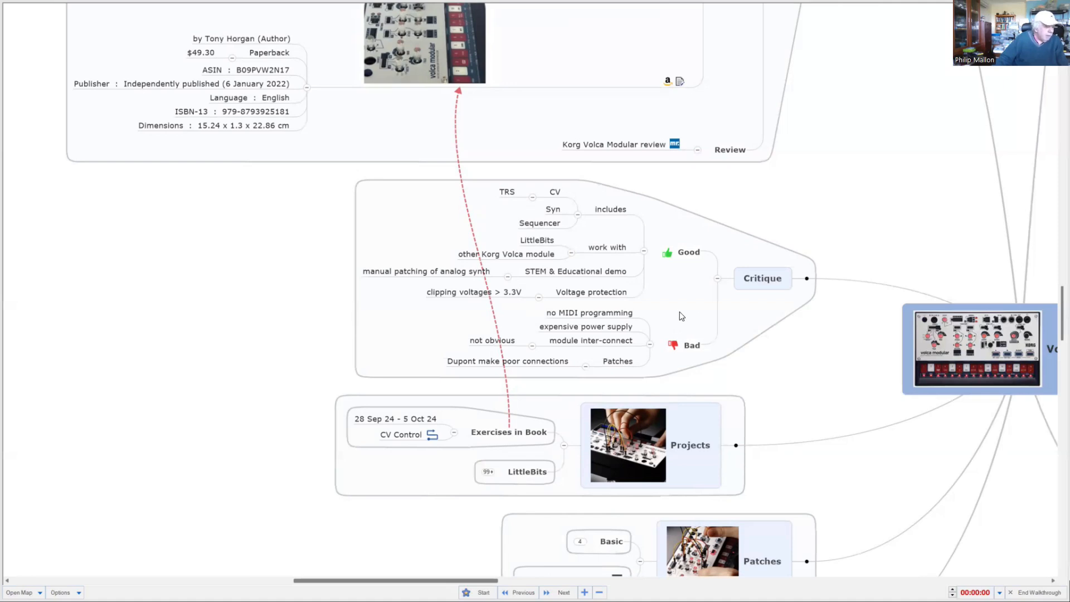
pyautogui.moveTo(723, 291)
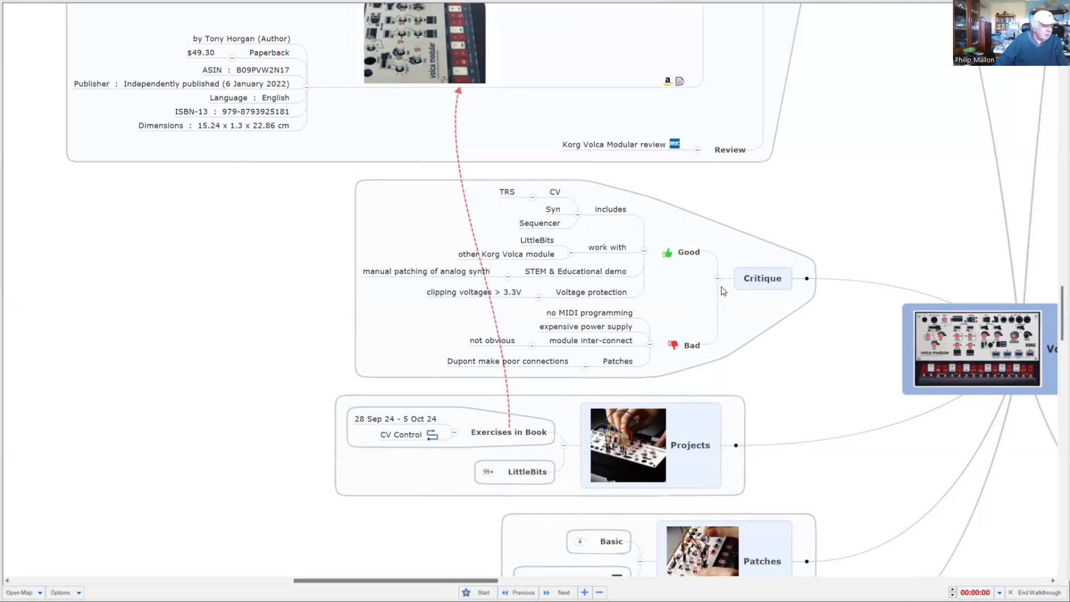